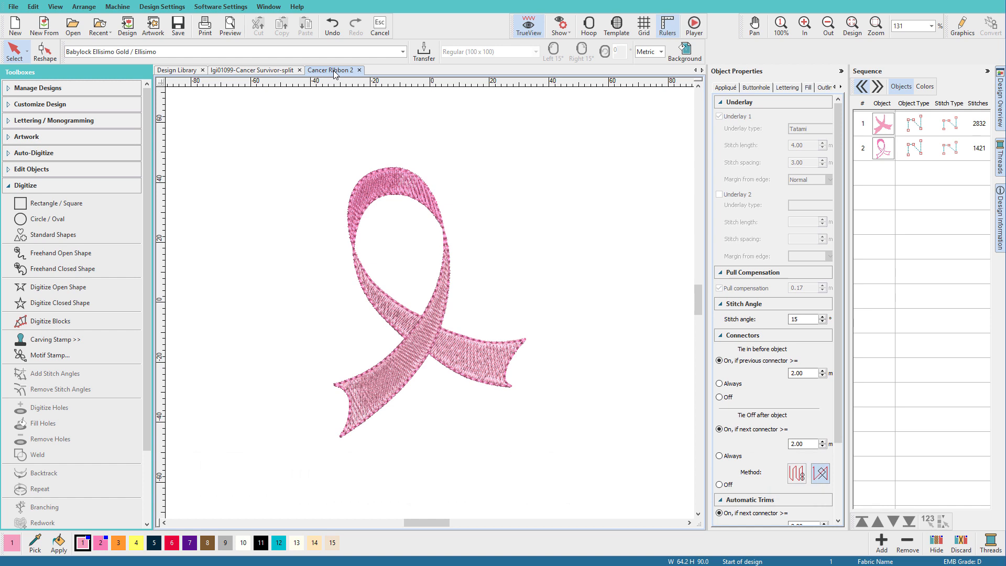
mouse_move(494, 161)
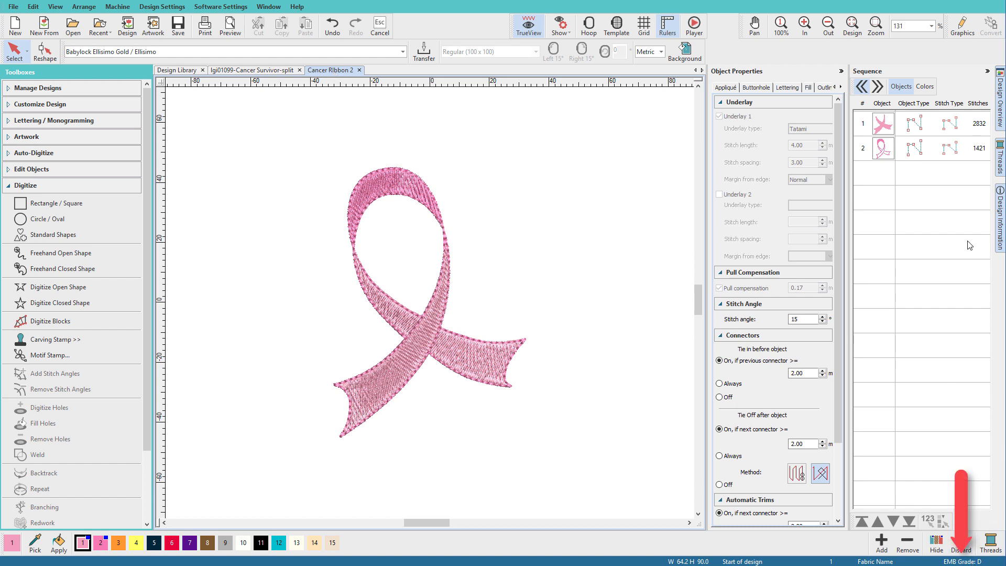
- Select the whole ribbon design and recognize its stitches as editable objects
left_click(884, 148)
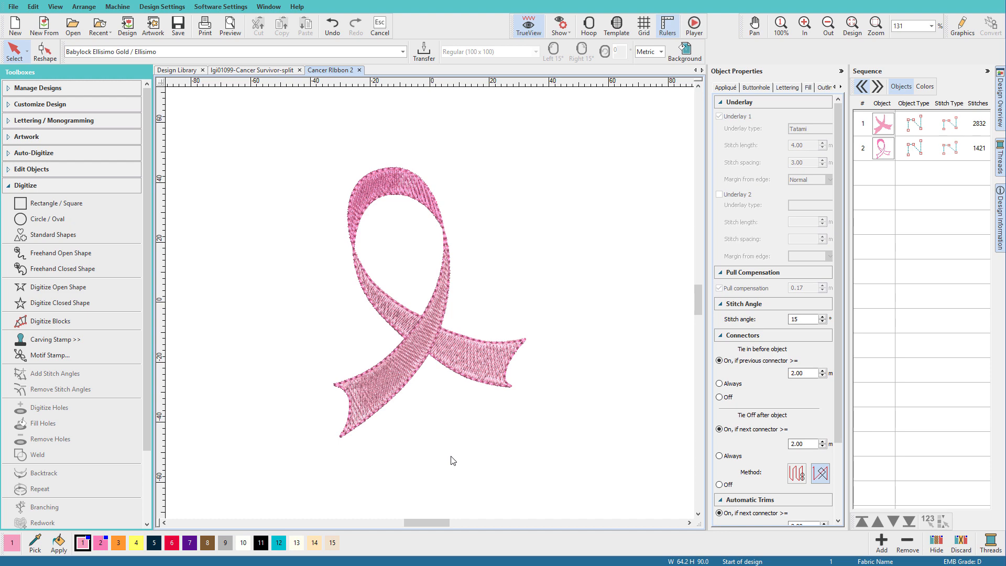
key("Ctrl+A")
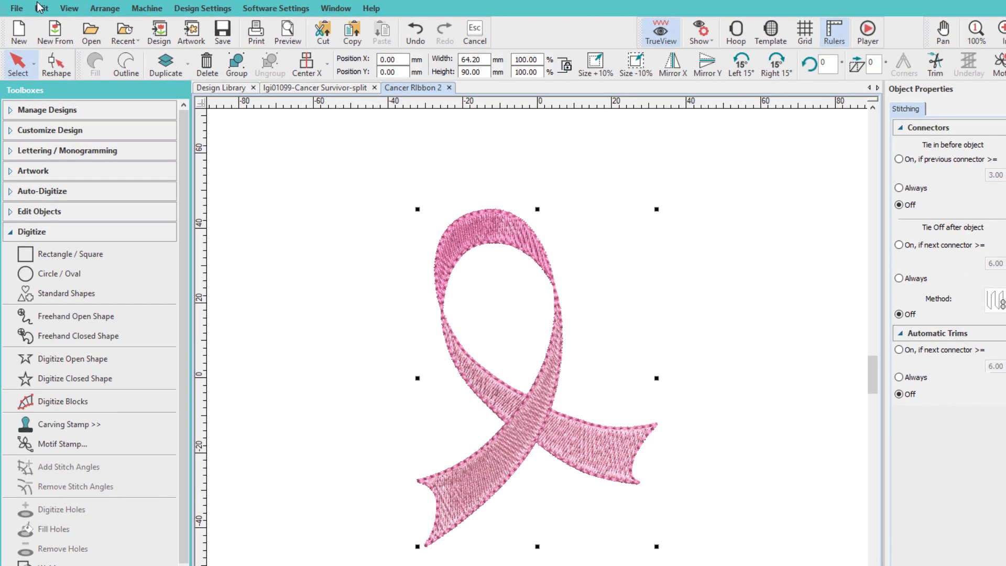
left_click(44, 8)
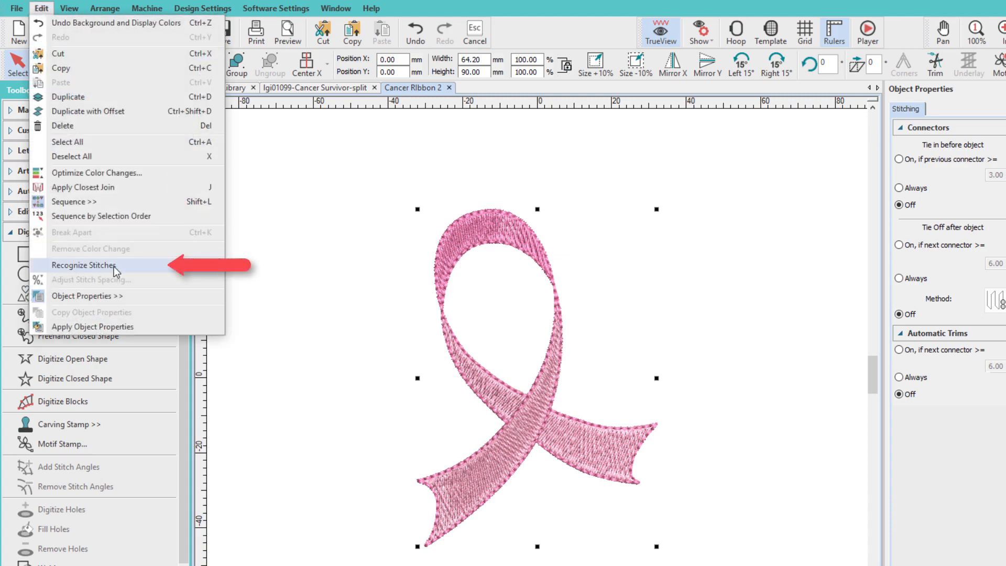
left_click(80, 265)
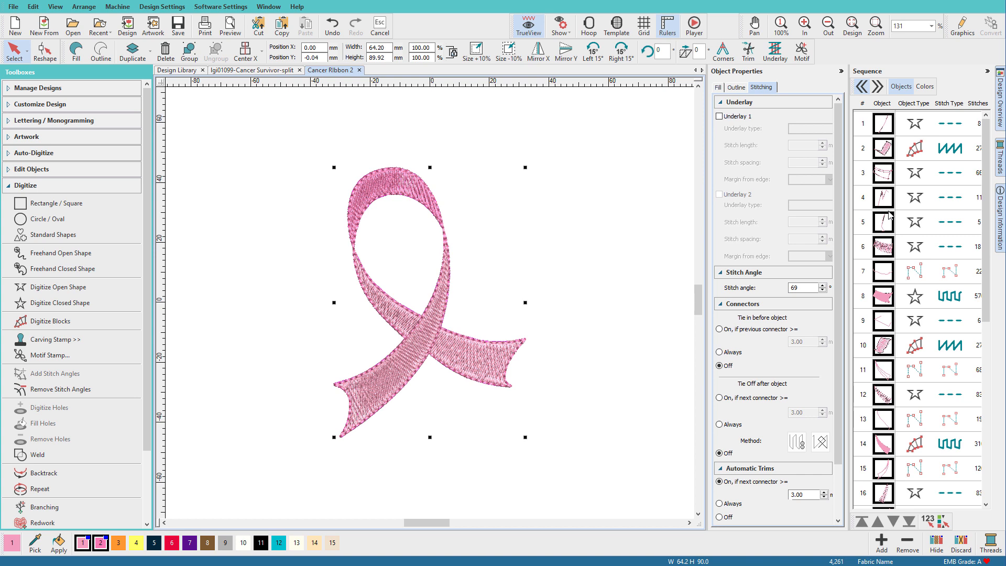
mouse_move(890, 269)
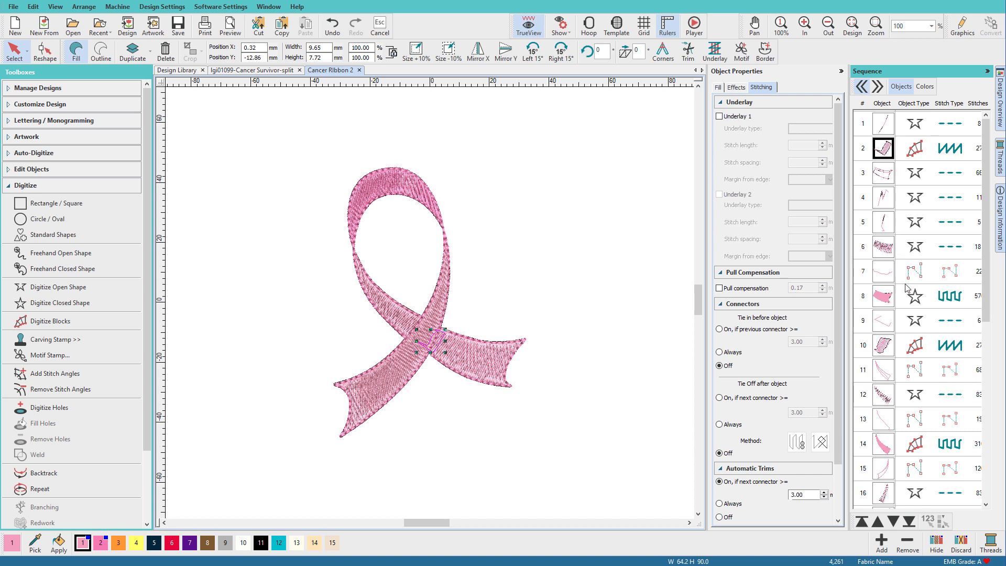
mouse_move(884, 256)
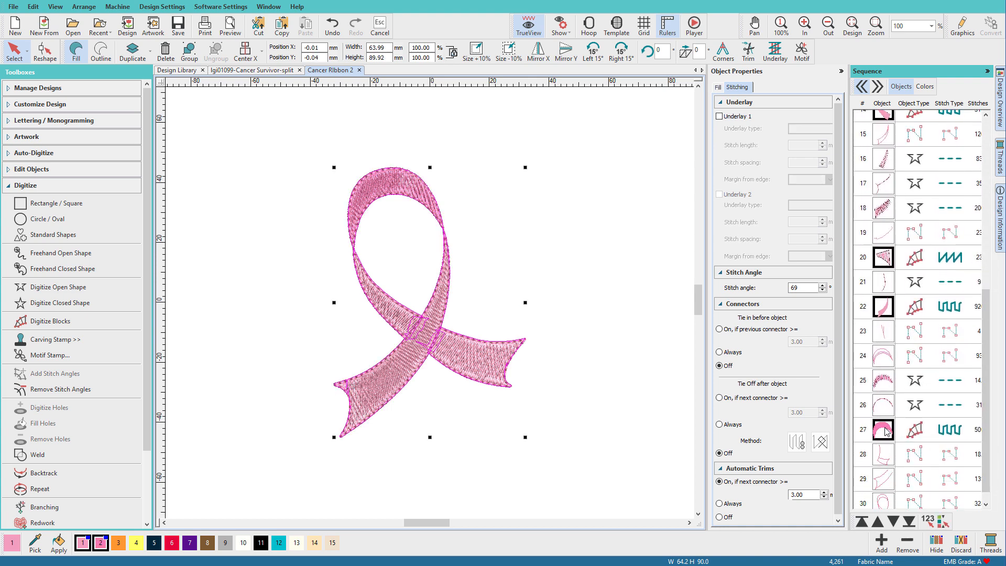
- Delete the run-stitch objects in Sequence, keeping the seven satin and fill pieces
right_click(883, 431)
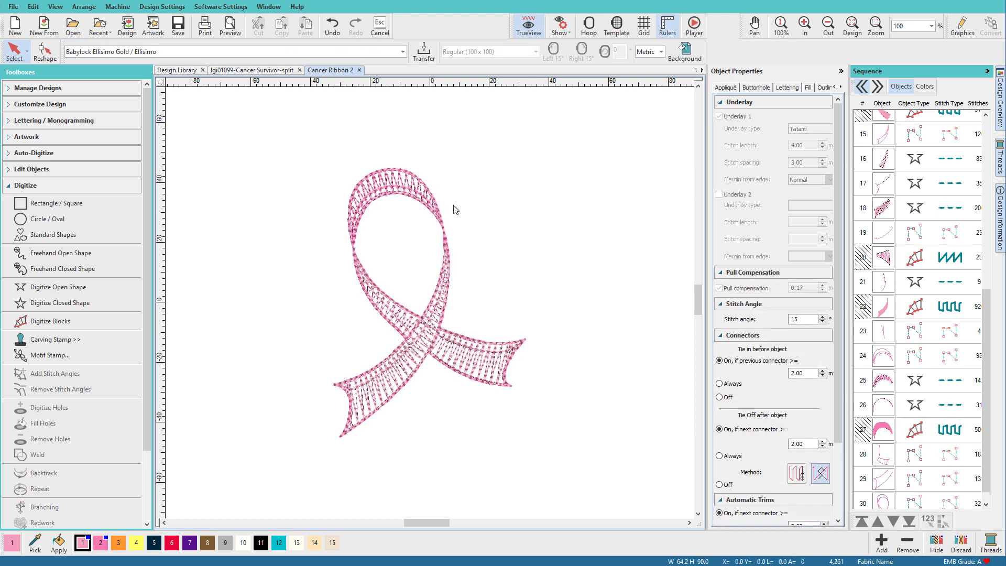
key("Ctrl+A")
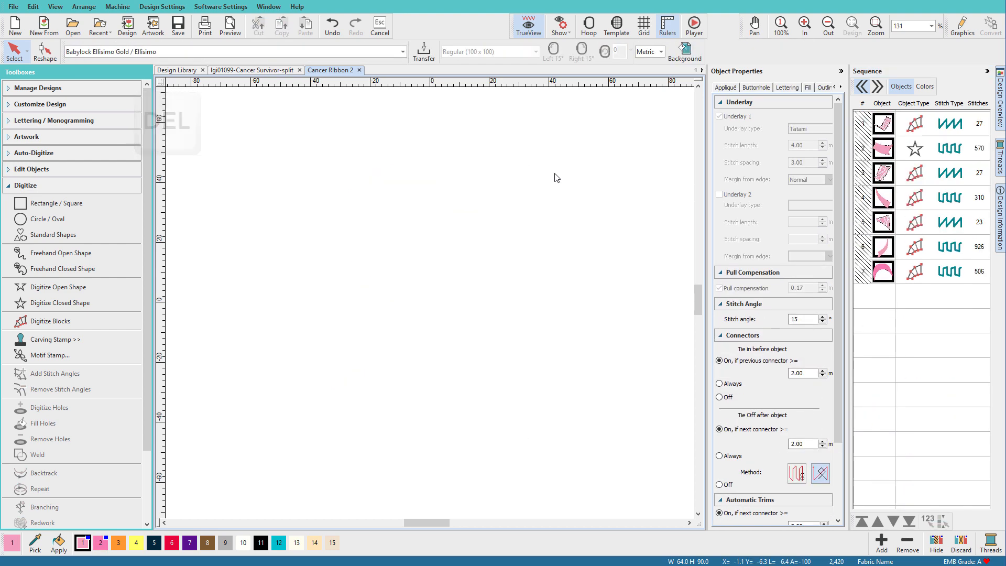
right_click(883, 117)
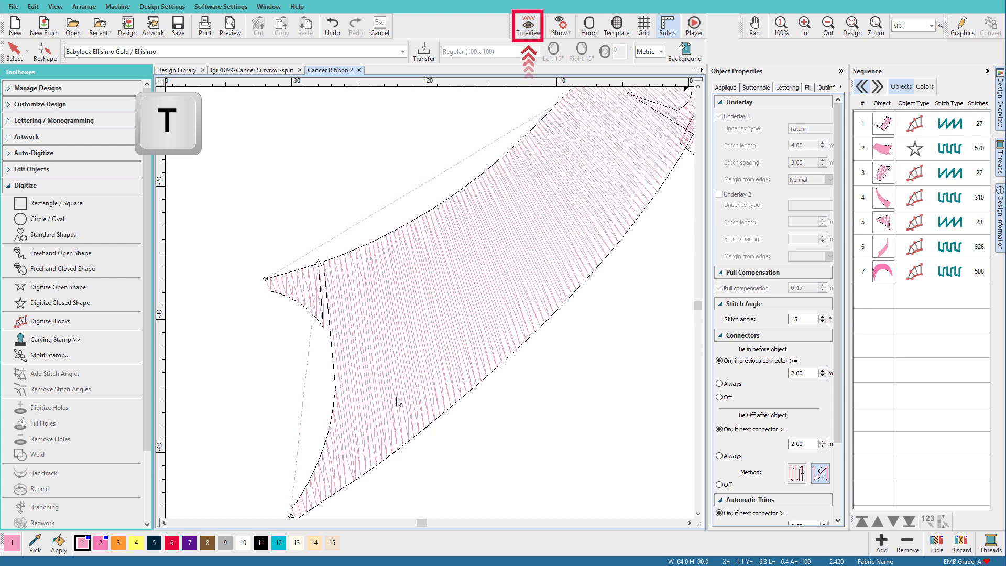
- Turn off TrueView and weld objects 5 and 6 into one 1120-stitch object
left_click(528, 25)
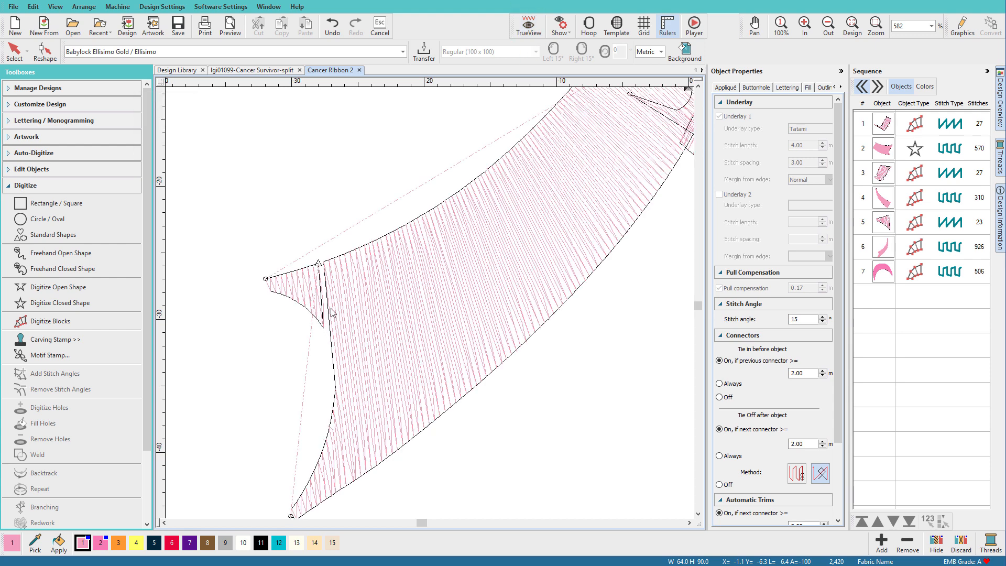
left_click(883, 223)
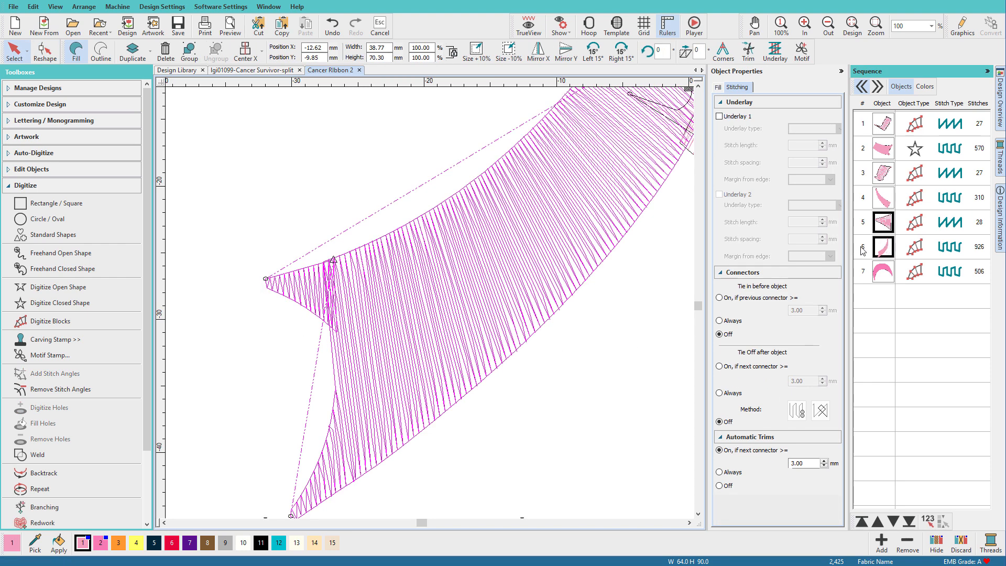
left_click(37, 454)
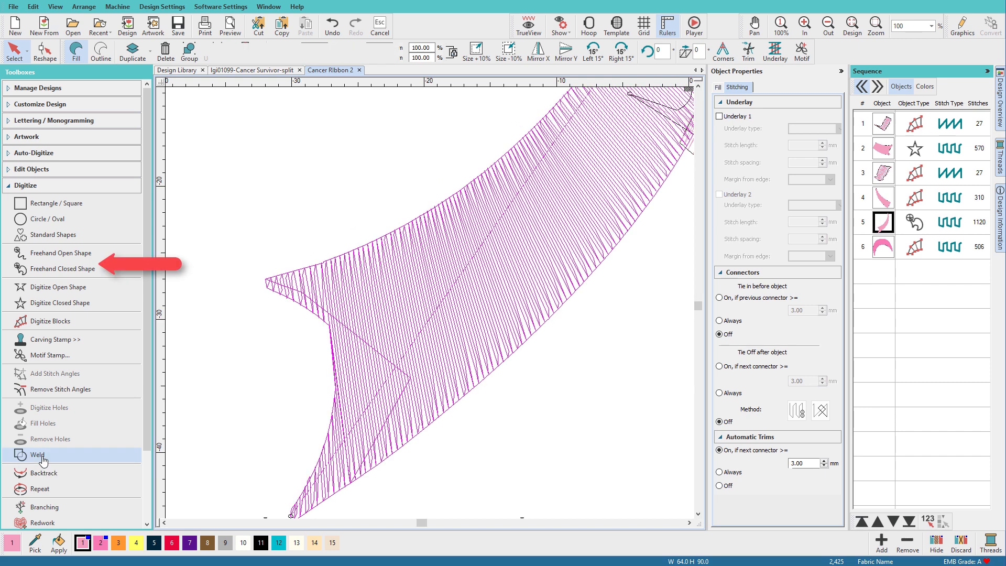
left_click(37, 454)
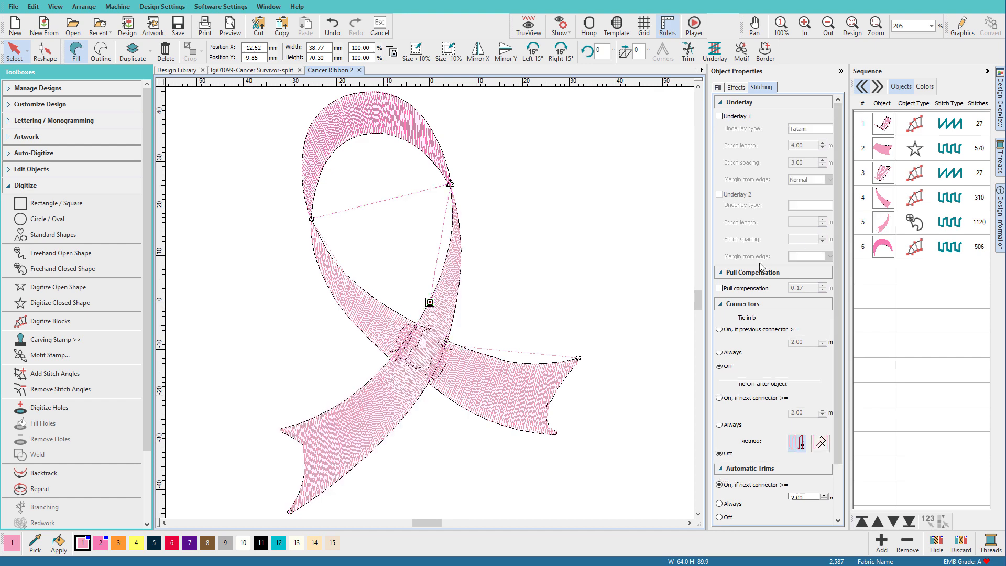
- Select ribbon object 2 and adjust its outline with Reshape
left_click(883, 221)
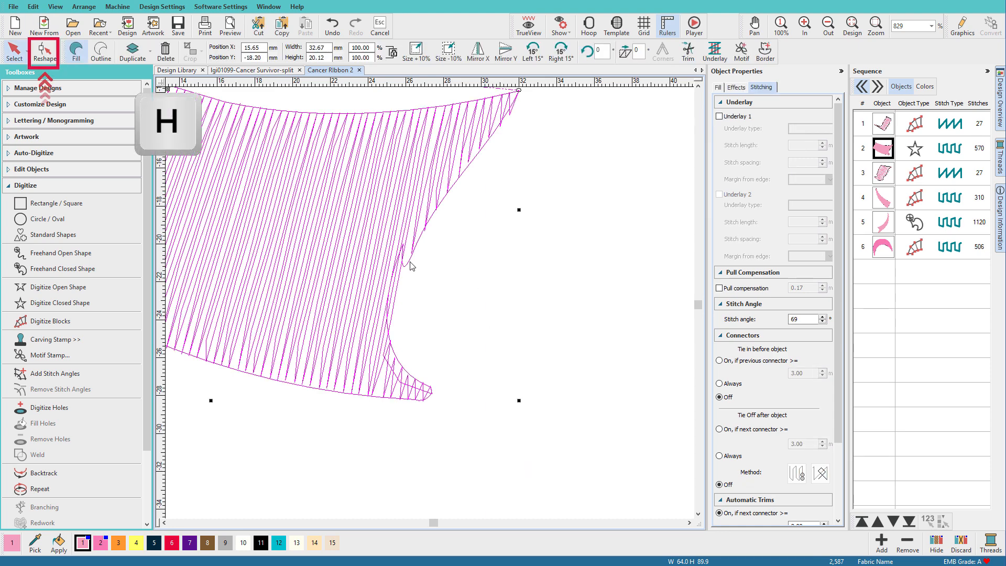
left_click(47, 50)
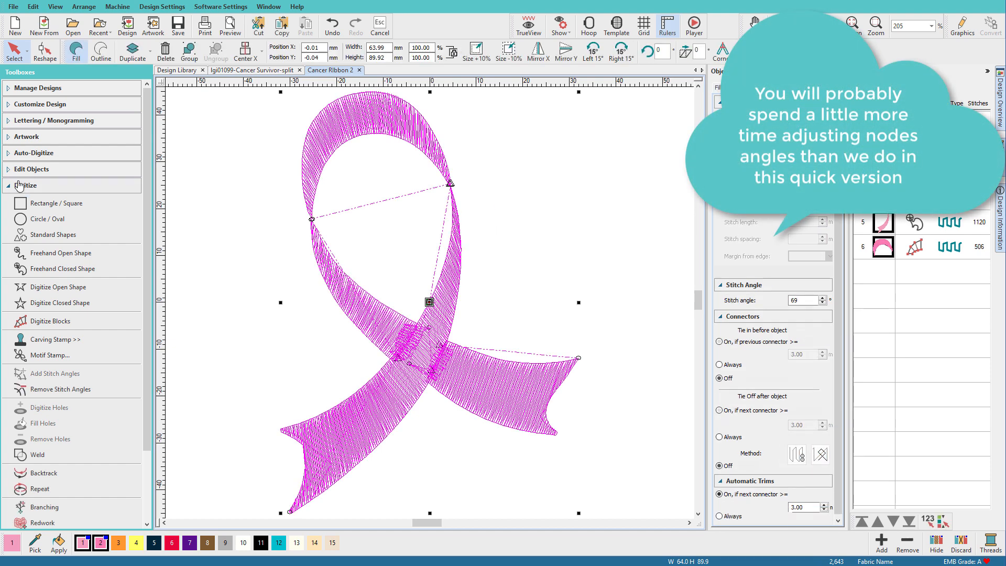
- Apply Smooth Shapes at the default precision to all six ribbon objects
left_click(26, 169)
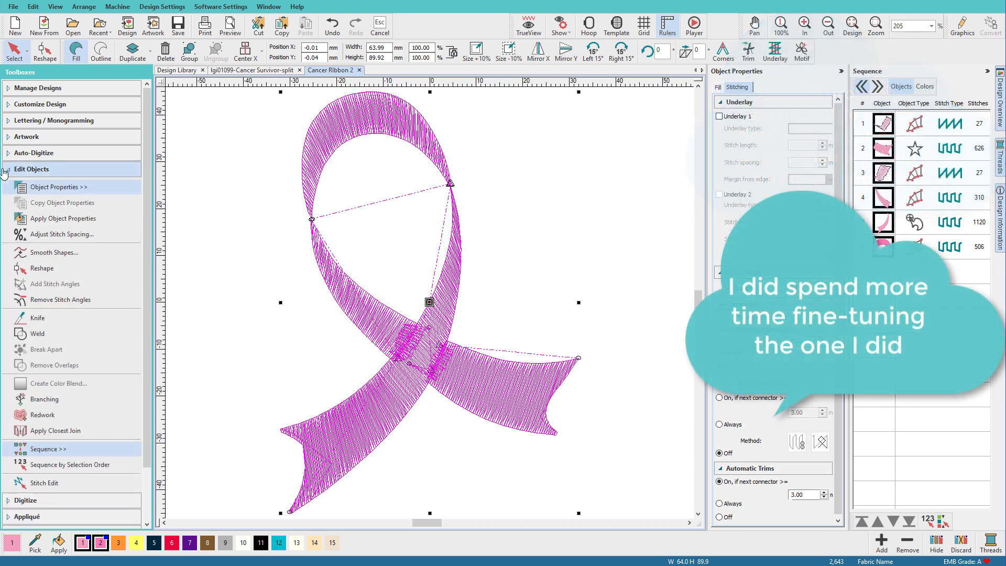
mouse_move(54, 252)
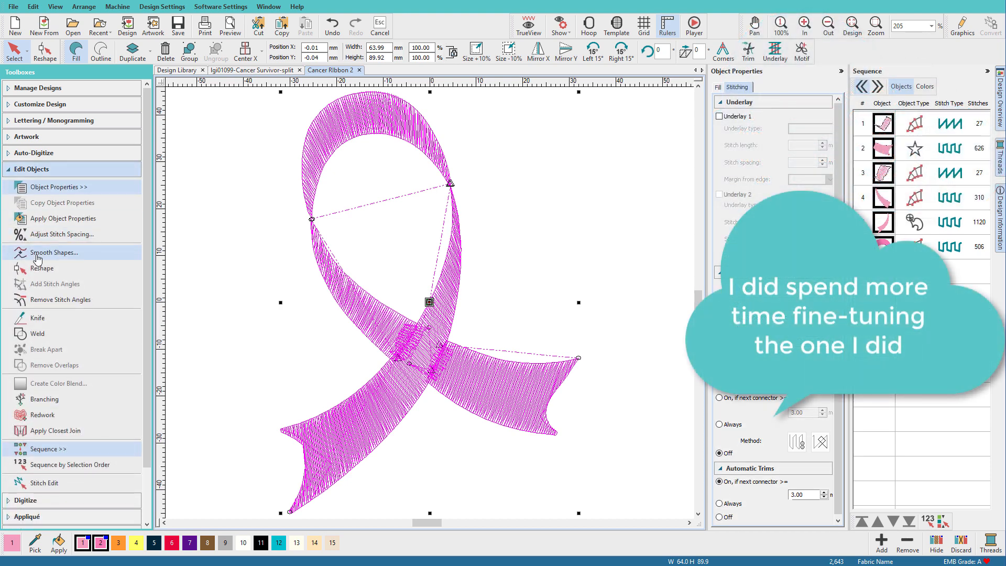
left_click(54, 252)
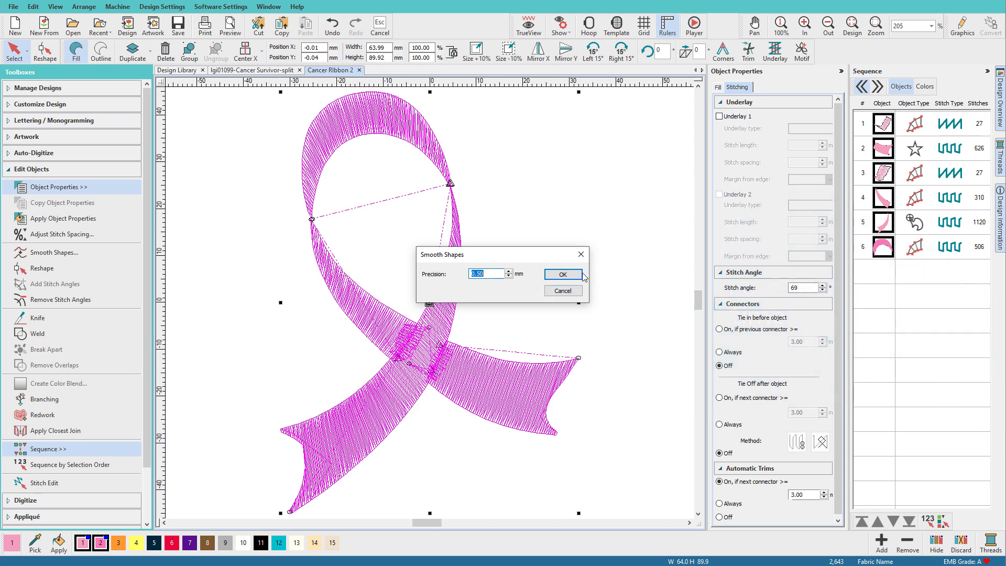
left_click(563, 274)
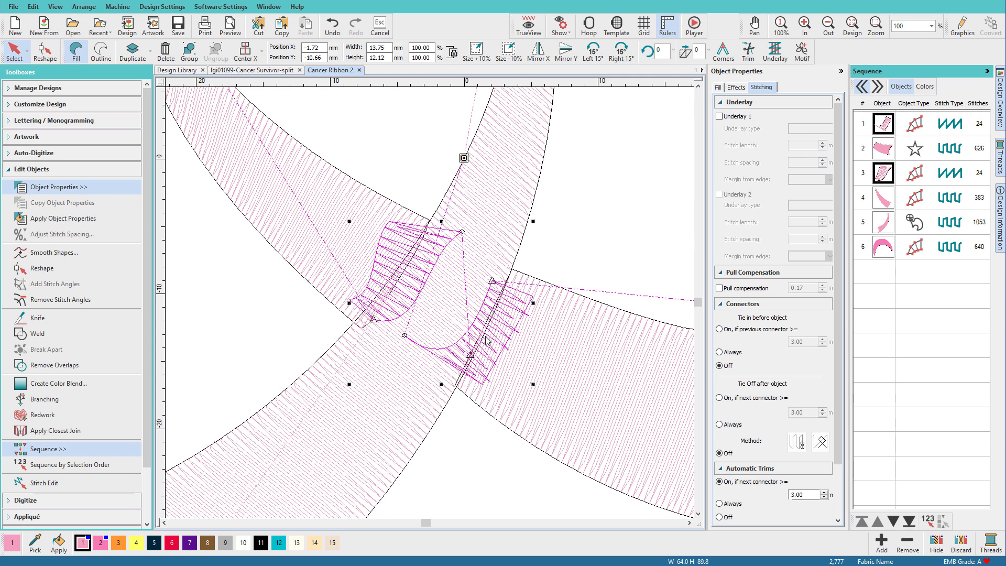
mouse_move(480, 279)
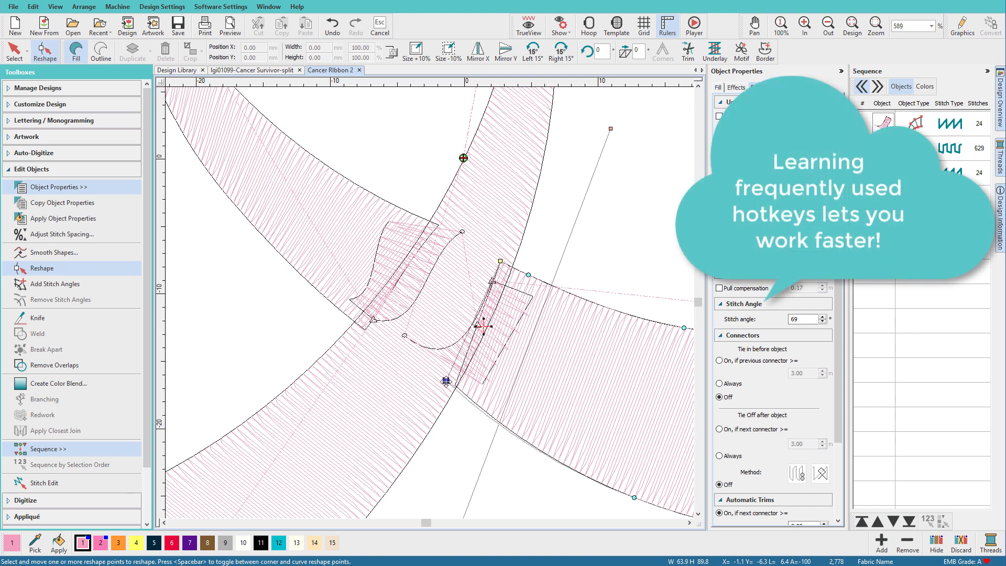
- Drag a reshape point on the small satin piece at the ribbon crossover
left_click_drag(446, 380, 441, 375)
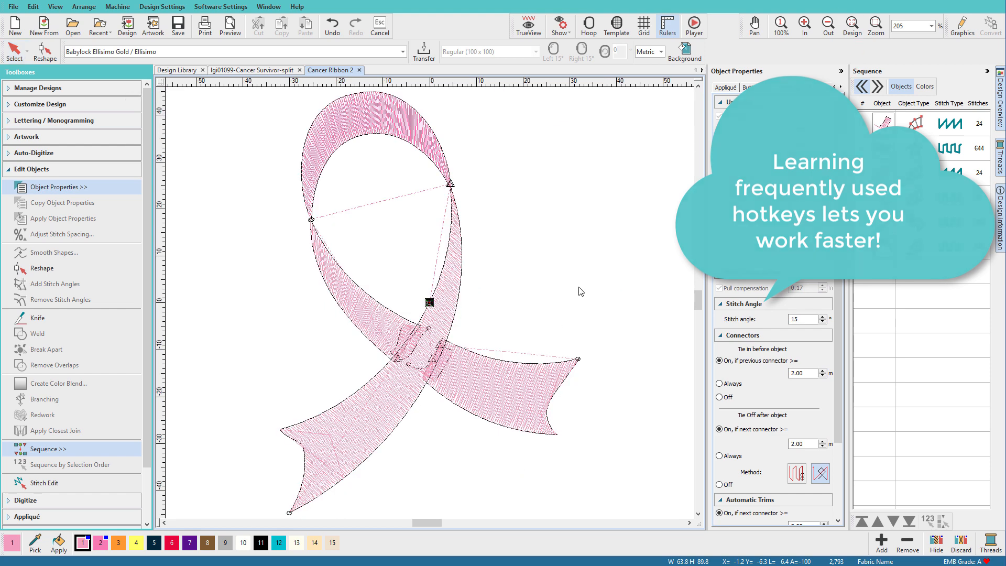
- Select all objects and scale the ribbon up to 88.9 × 125 mm
key("ctrl+a")
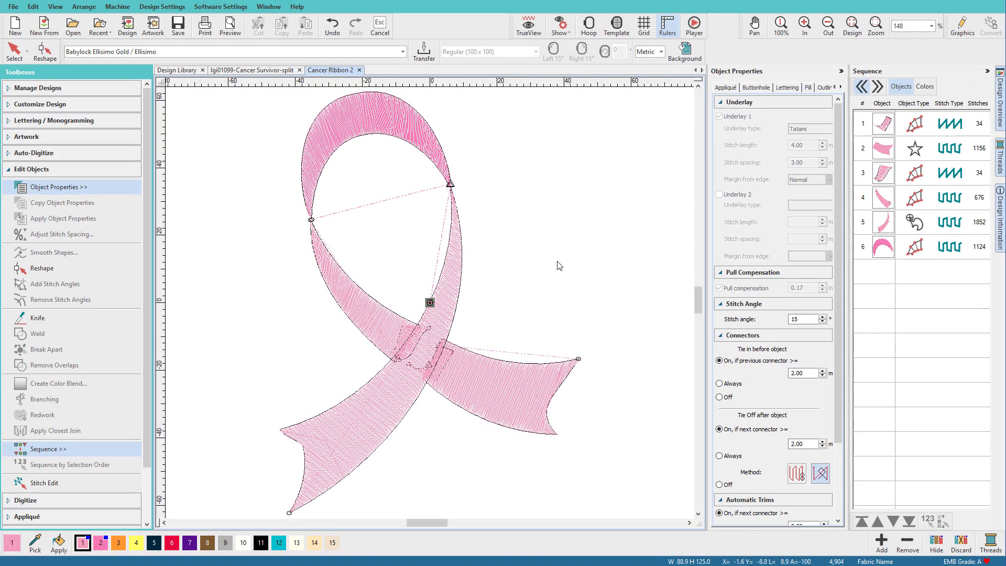
mouse_move(836, 124)
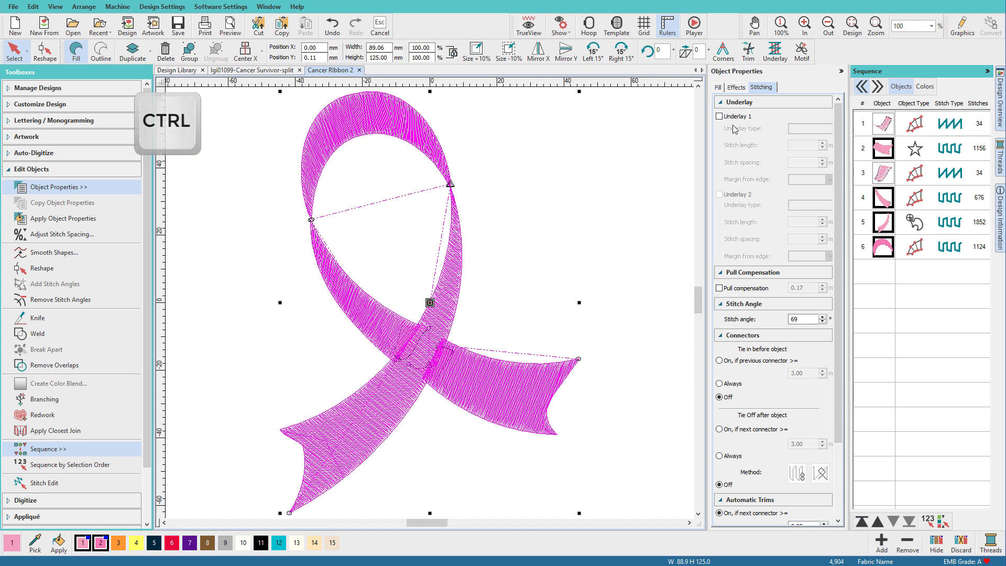
- Give all ribbon objects Tatami underlay 1, Edge Run underlay 2, and 0.42 mm fill spacing
left_click(718, 116)
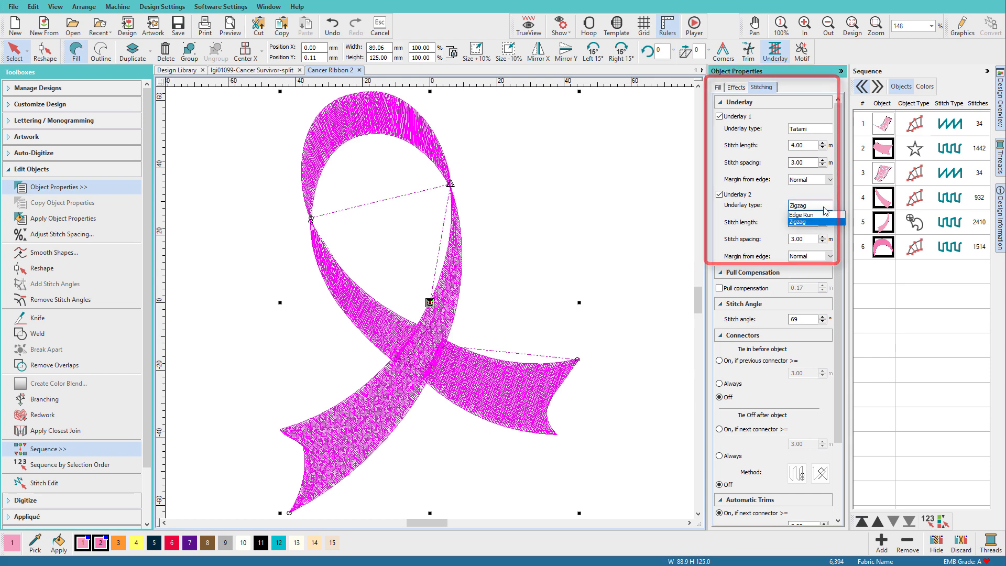
left_click(802, 214)
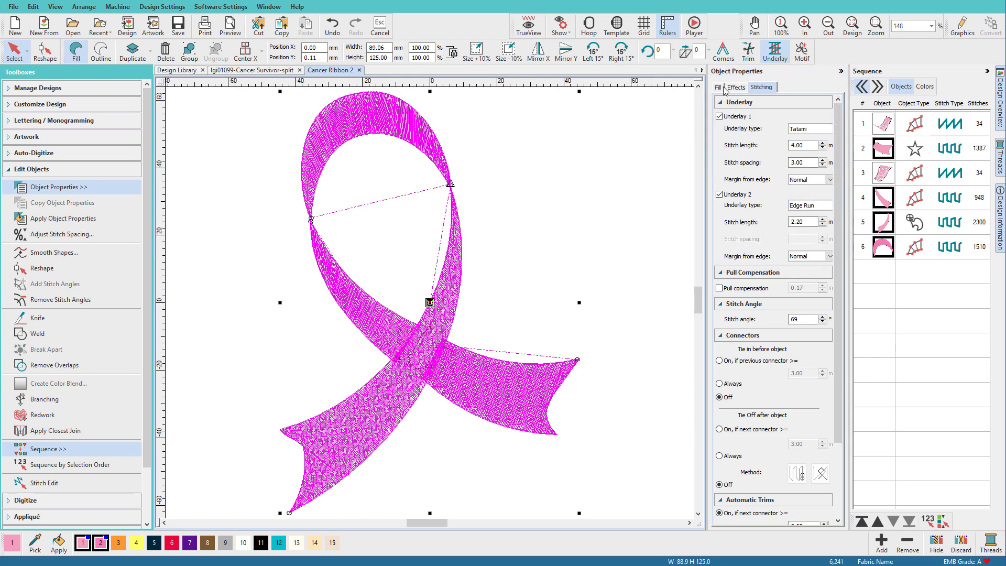
left_click(716, 87)
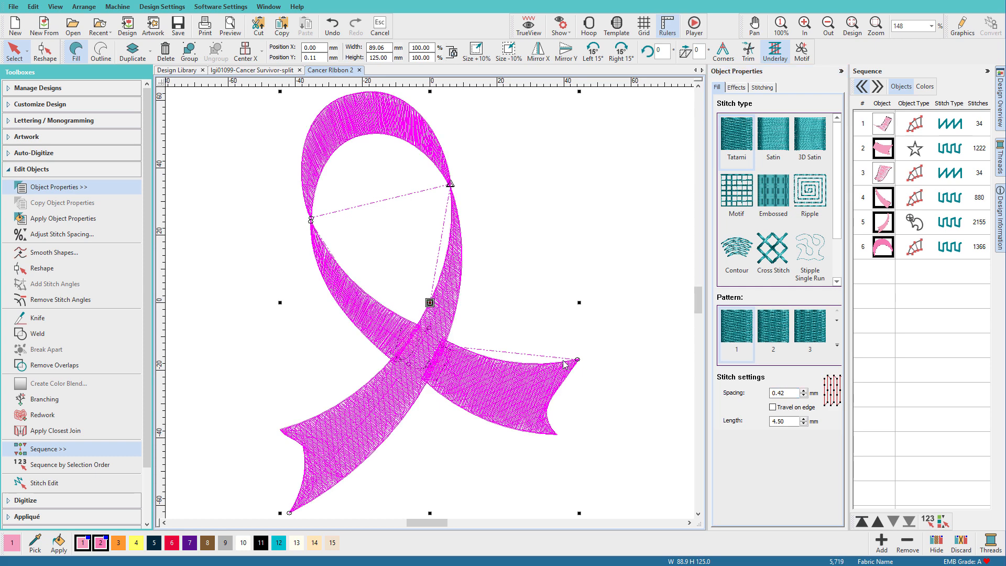
mouse_move(327, 224)
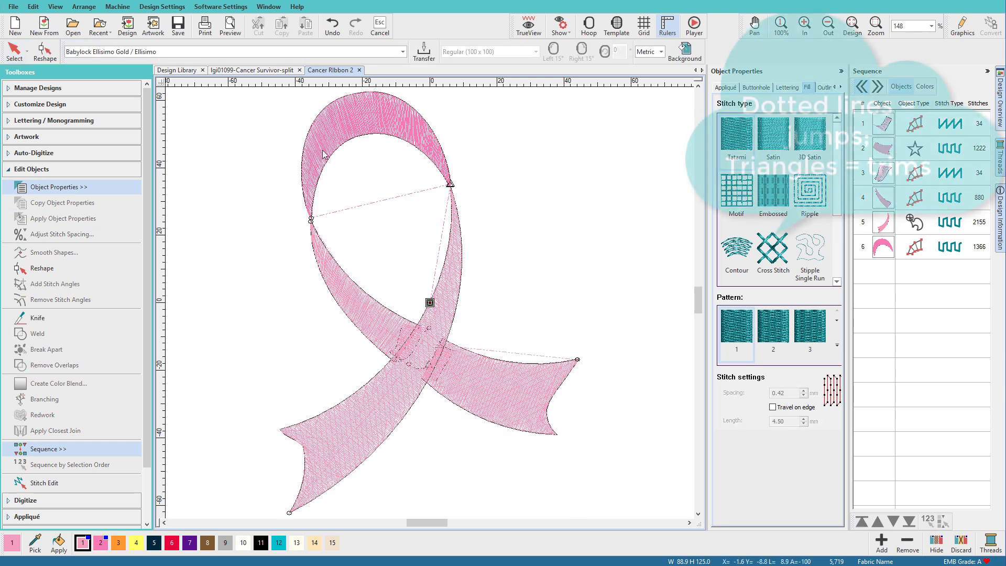
left_click(82, 543)
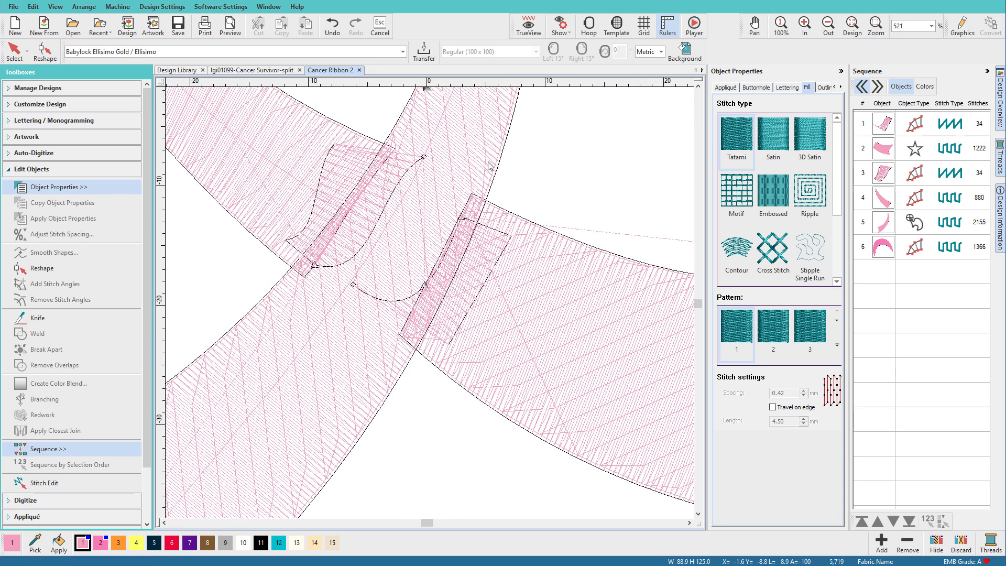
mouse_move(483, 276)
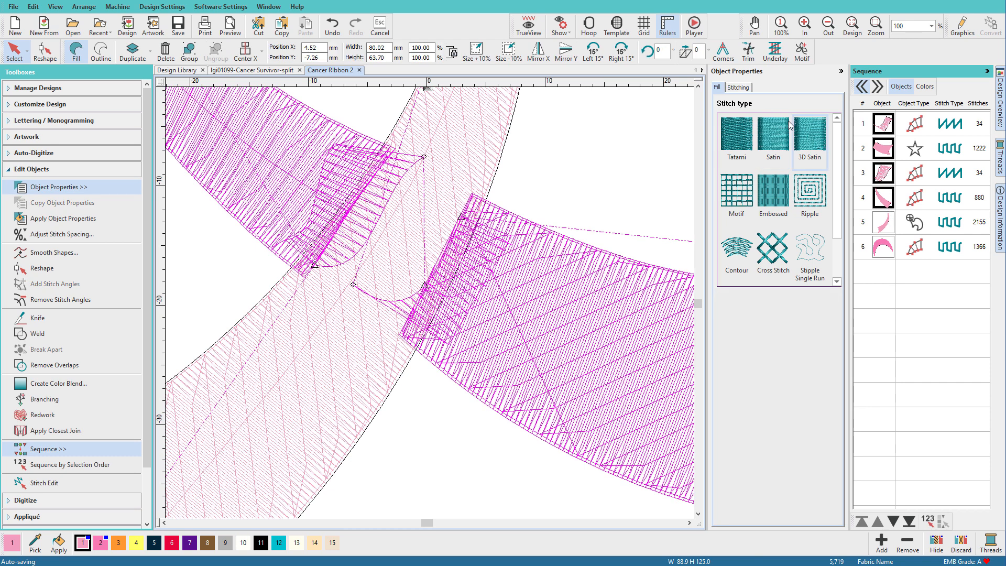
- Deselect all the ribbon pieces before inspecting the crossing piece's stitching settings
left_click(738, 87)
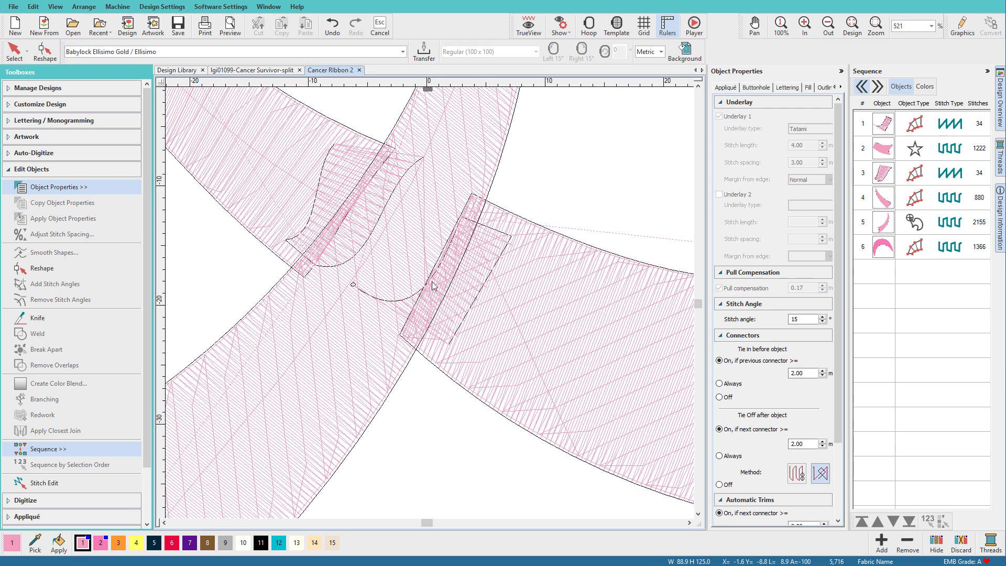
mouse_move(491, 207)
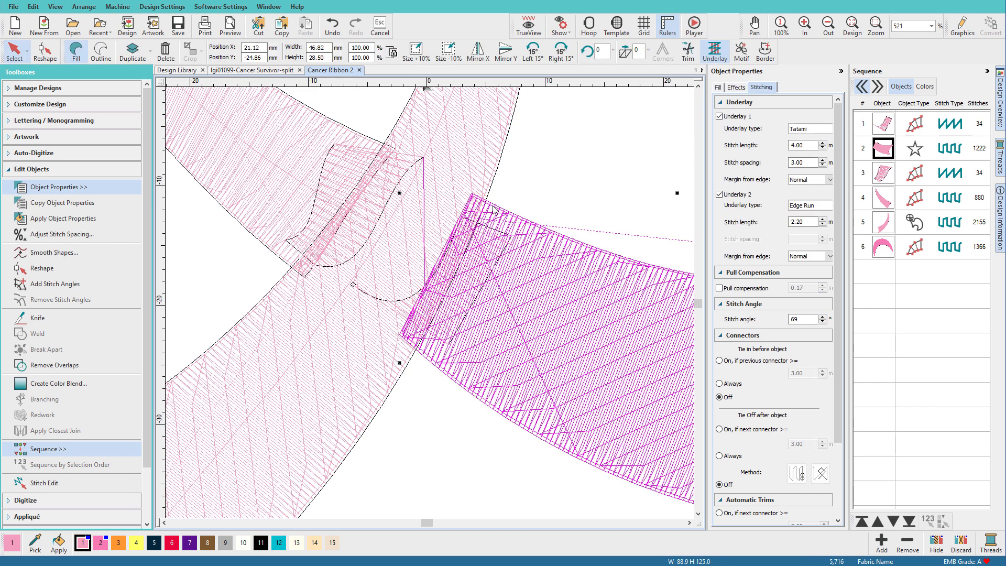
mouse_move(239, 189)
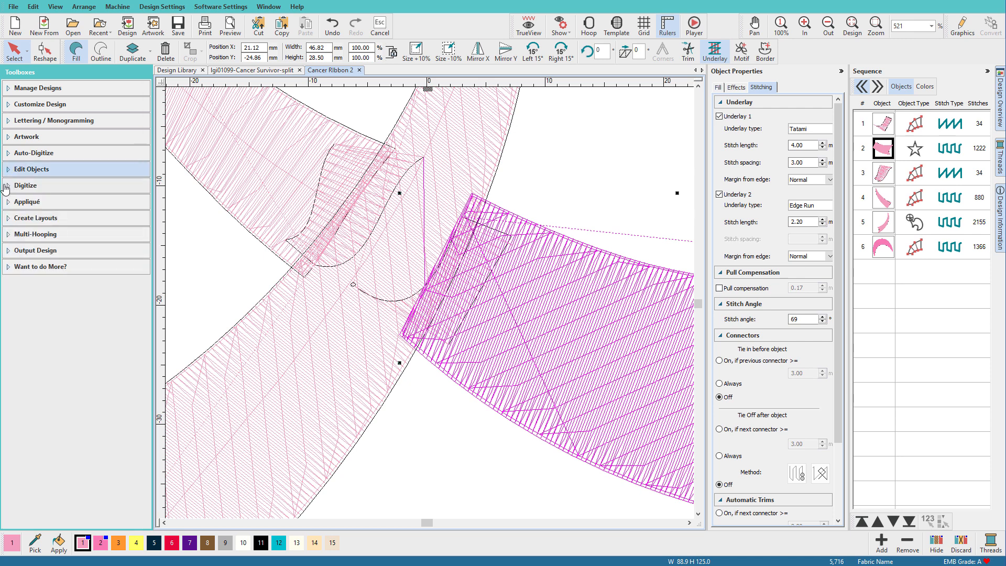
- Draw a freehand travel run, move it third in sequence, and apply closest joins
left_click(25, 185)
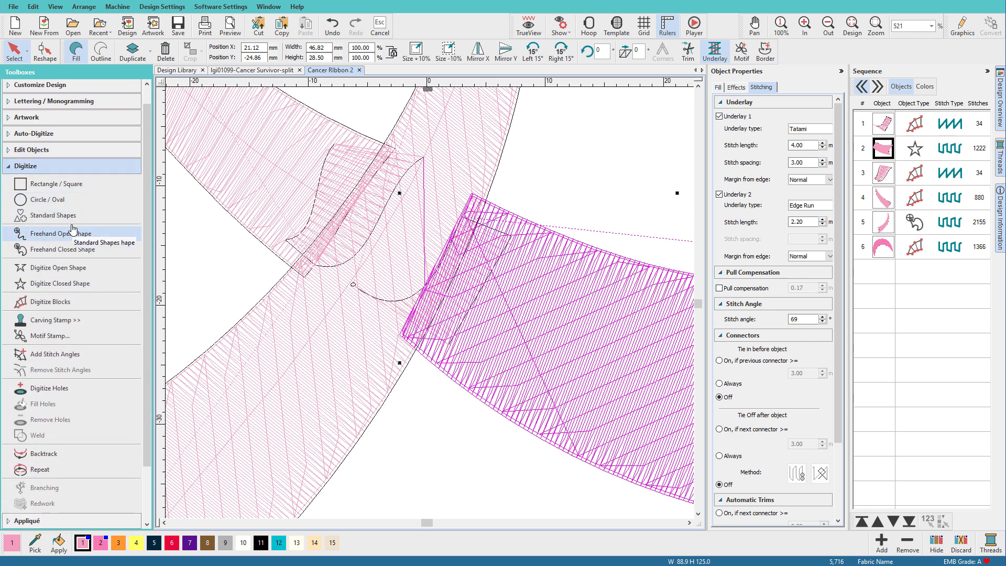
left_click(57, 267)
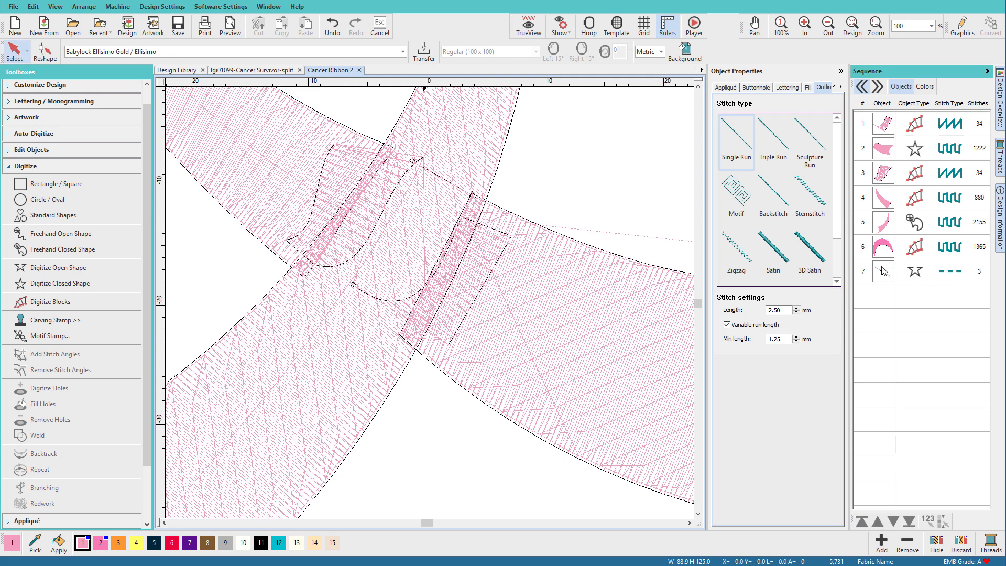
left_click(883, 172)
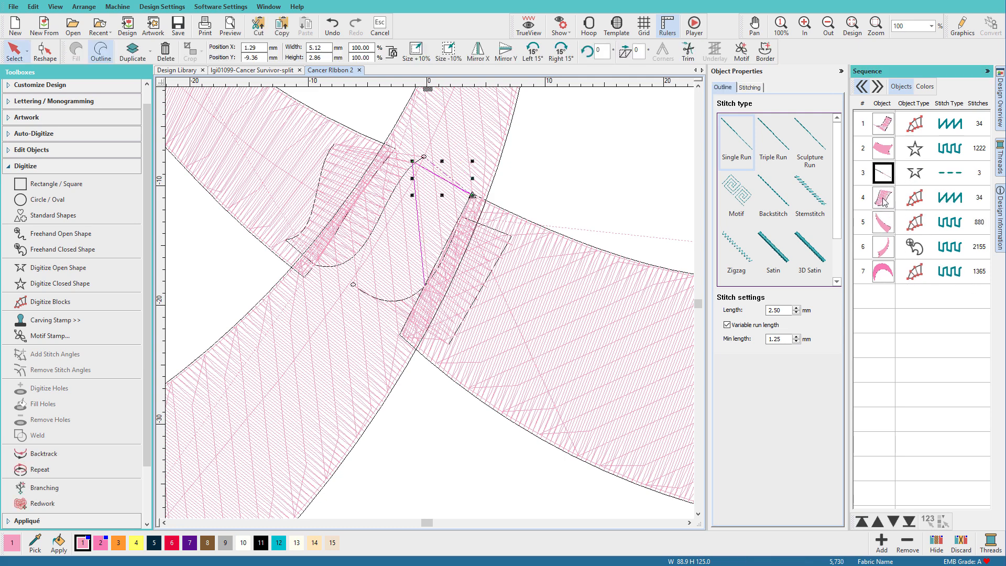
key("ctrl+a")
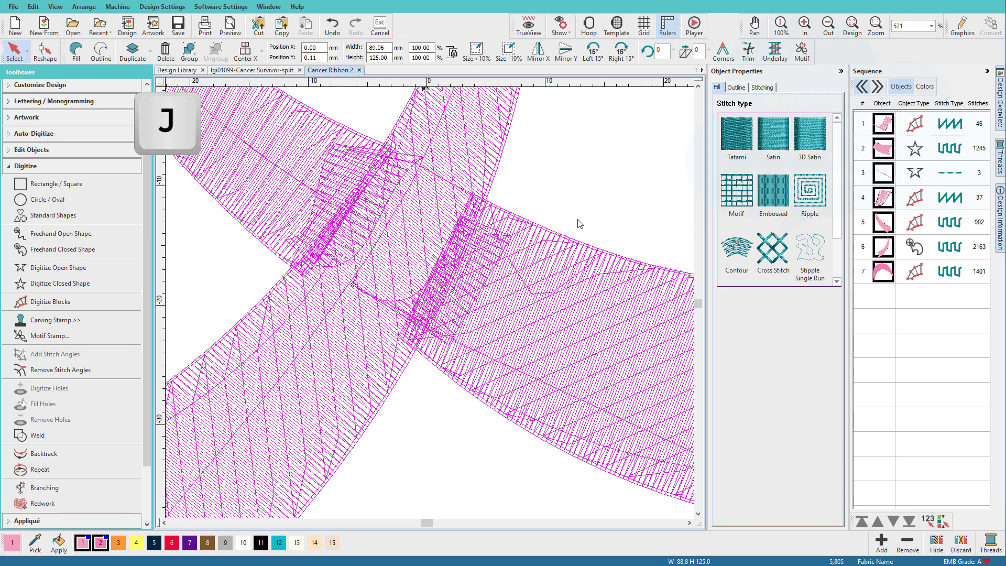
key("j")
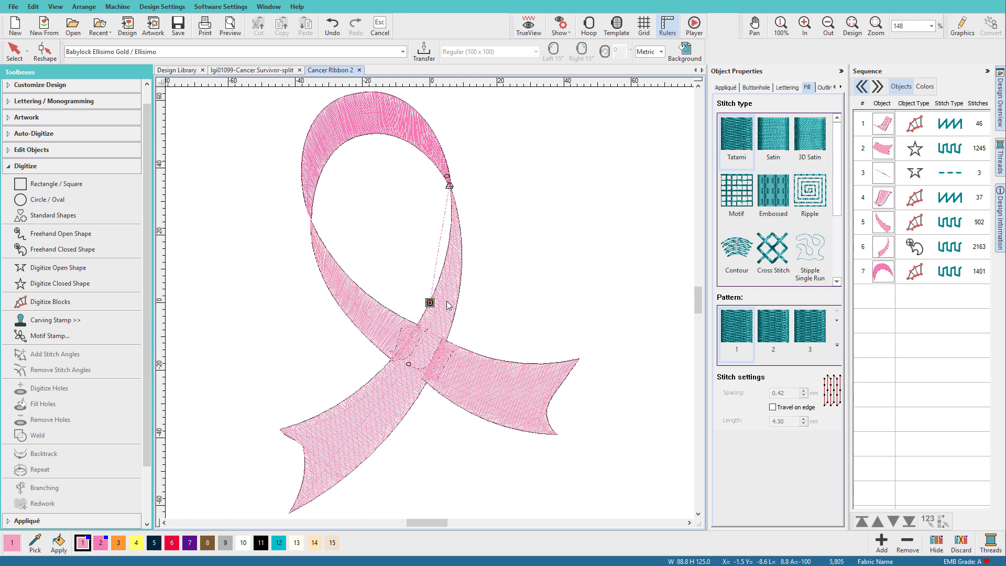
- Preview the ribbon in TrueView, then hide stitches to show only object outlines
left_click(528, 24)
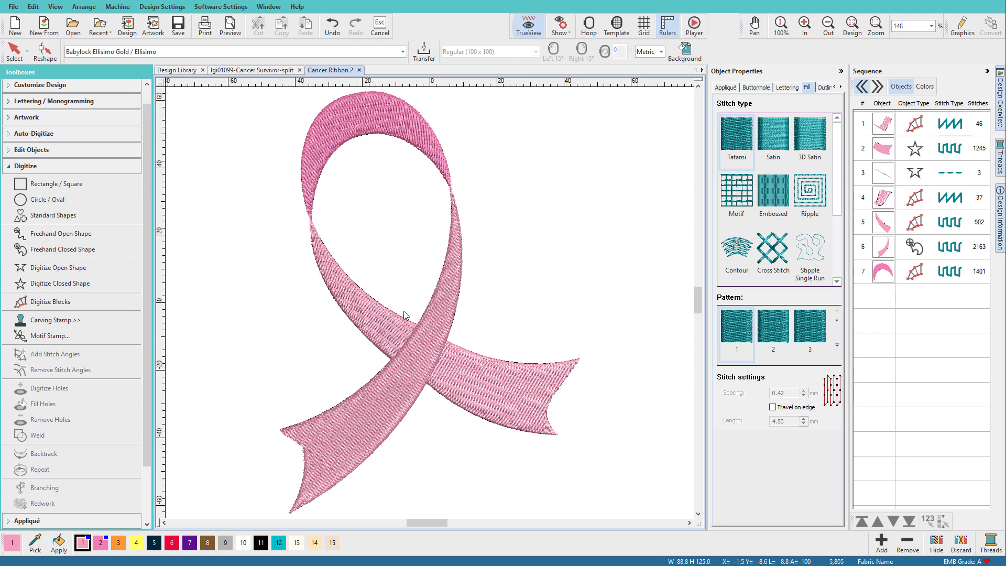
mouse_move(445, 244)
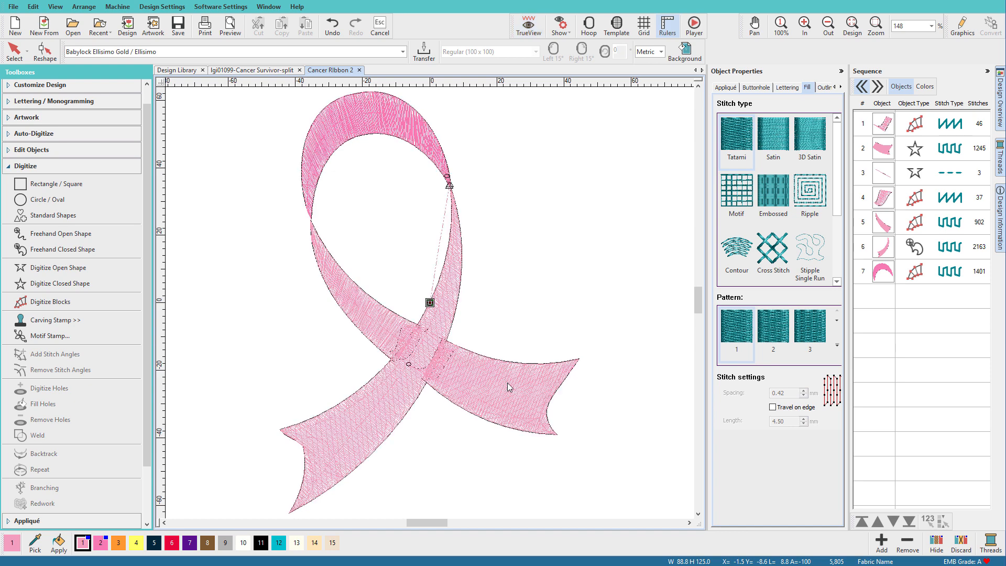
key("s")
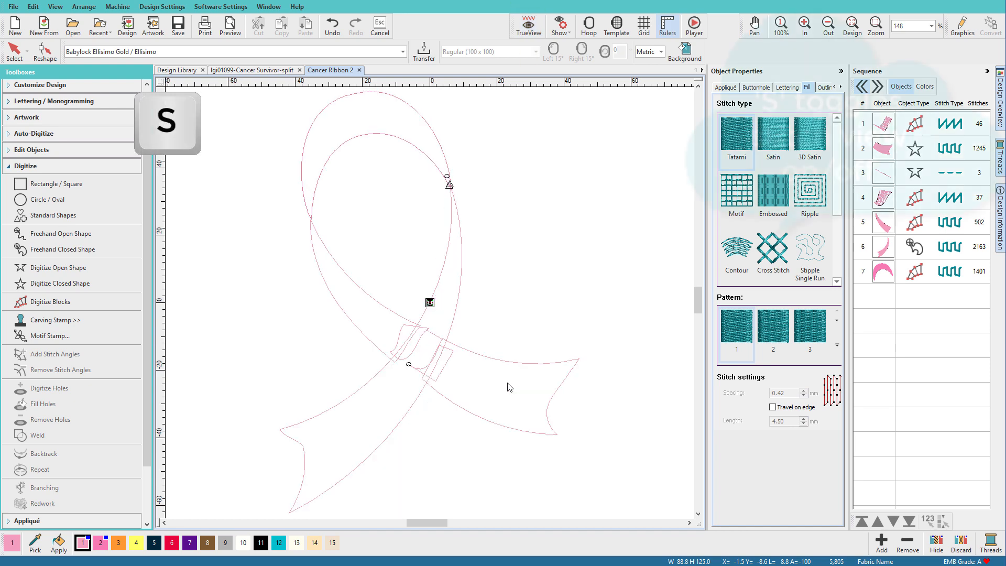
key("s")
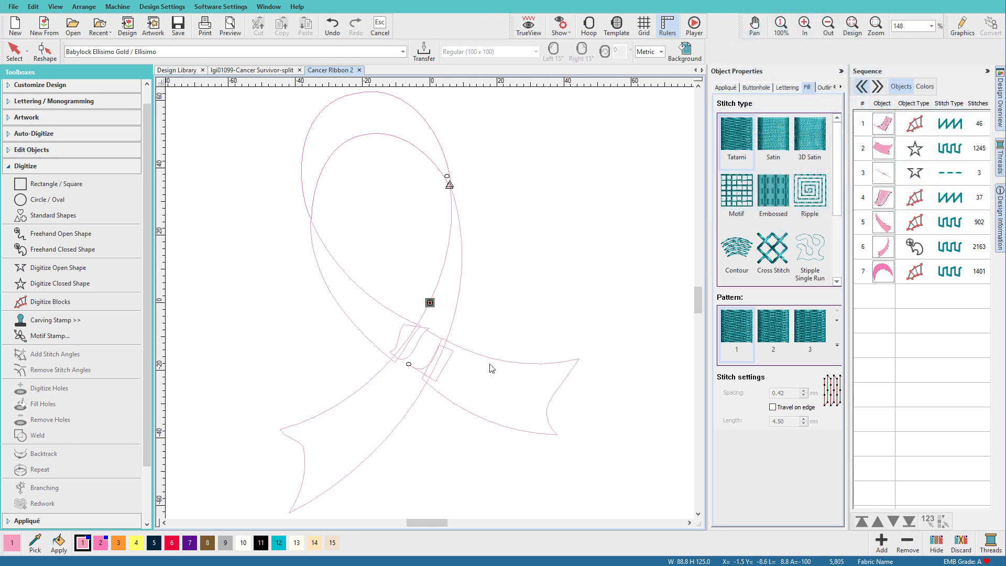
mouse_move(59, 272)
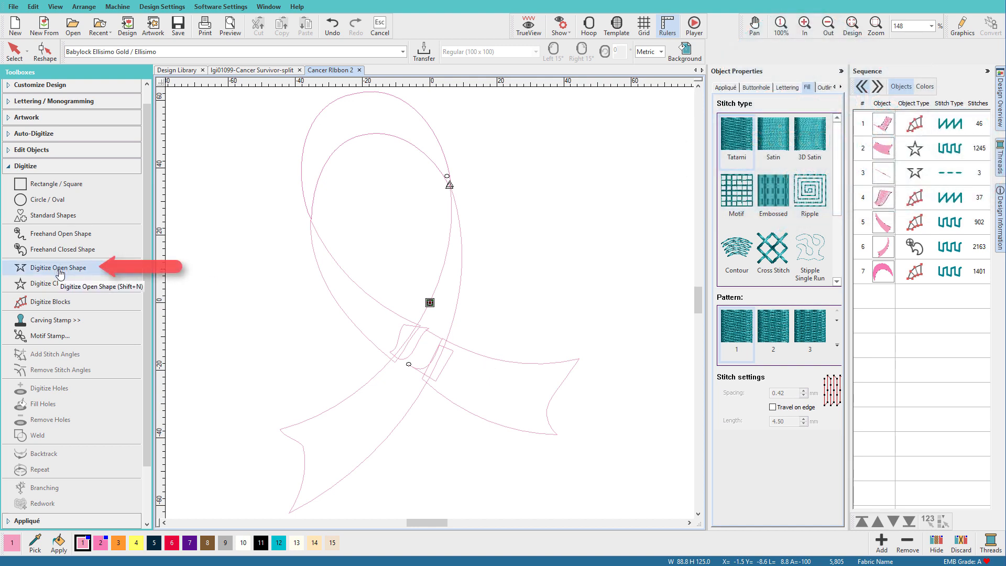
- Digitize satin open-shape borders along the ribbon's lower edge, right tail and loop
left_click(57, 267)
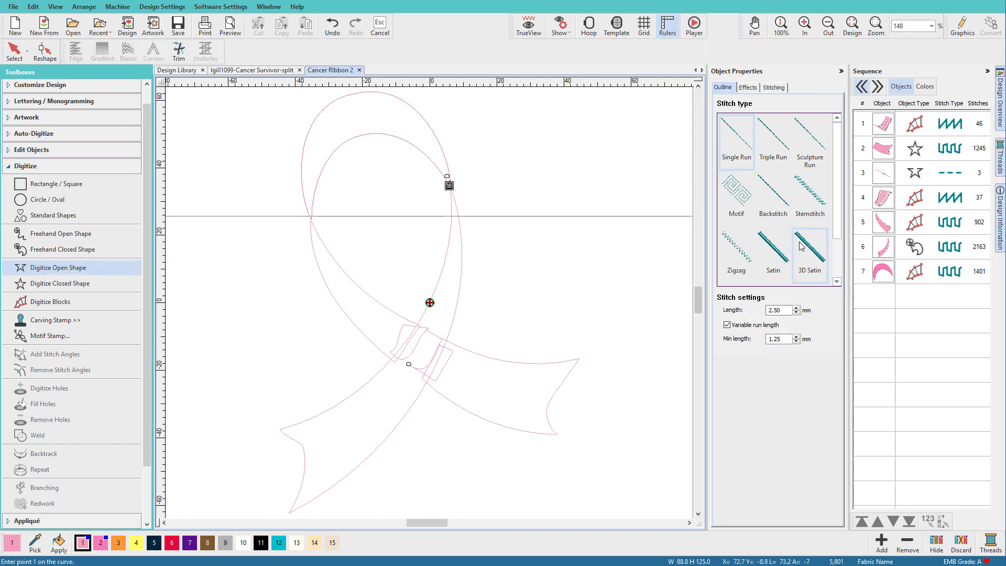
left_click(773, 250)
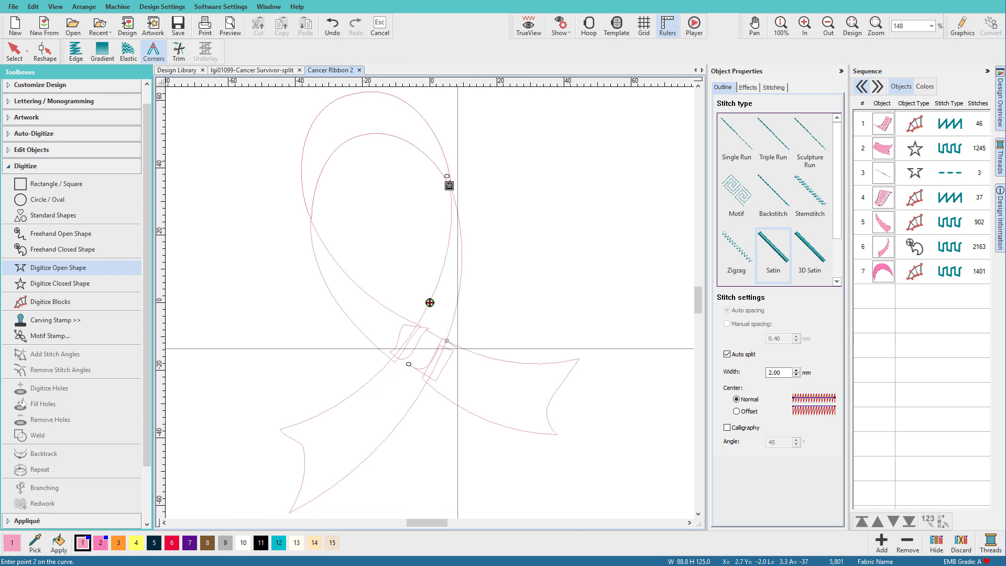
left_click(580, 359)
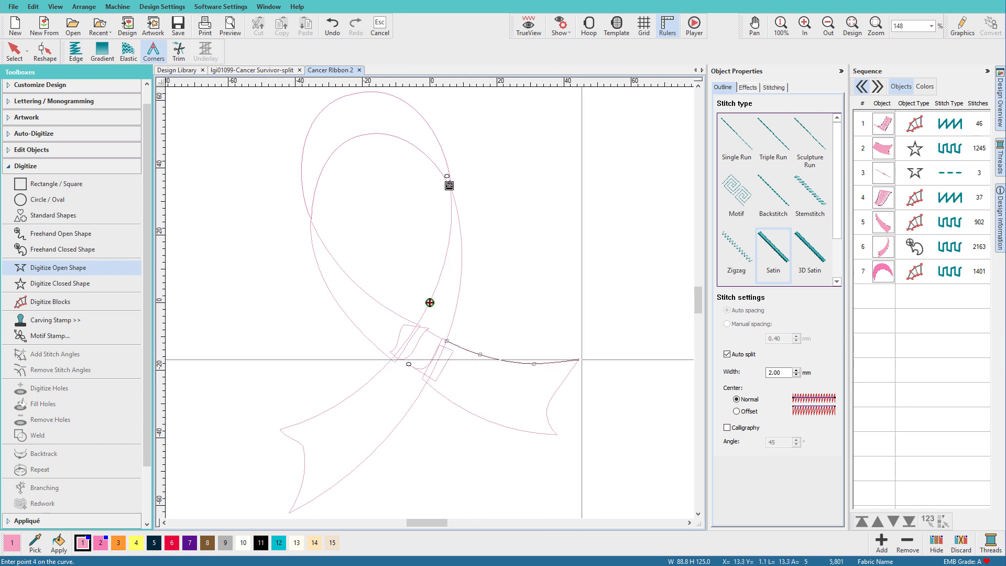
left_click(579, 360)
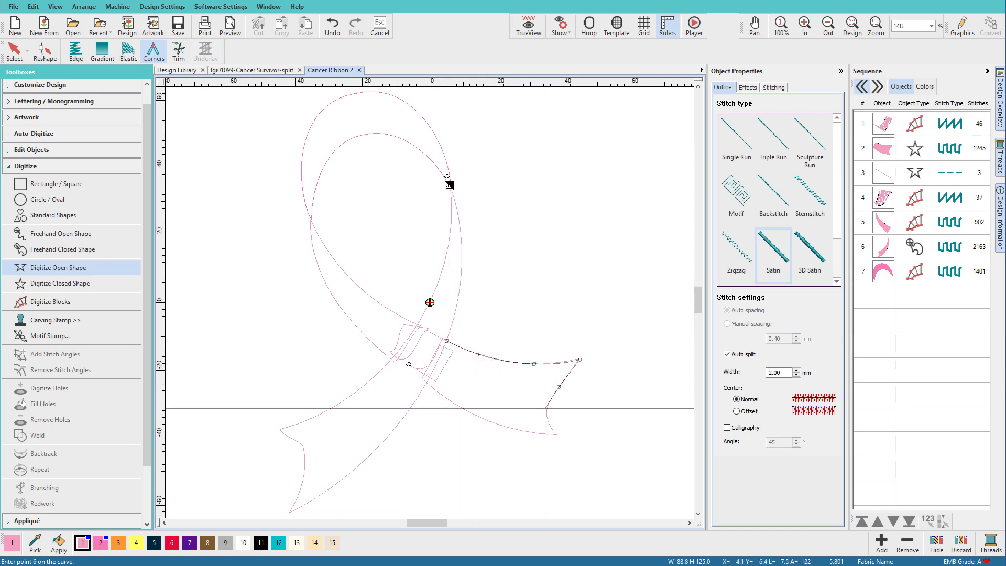
left_click(557, 435)
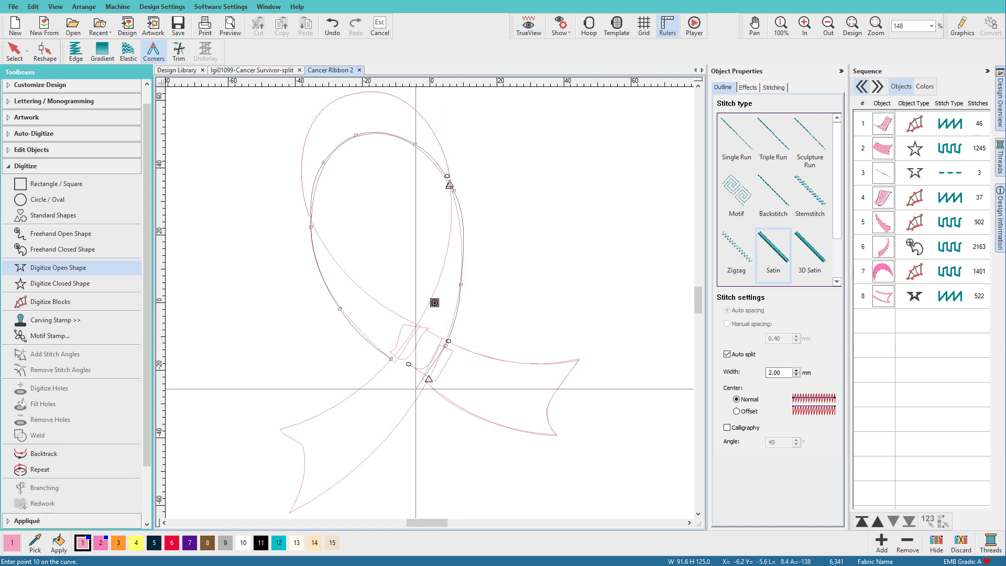
left_click(286, 526)
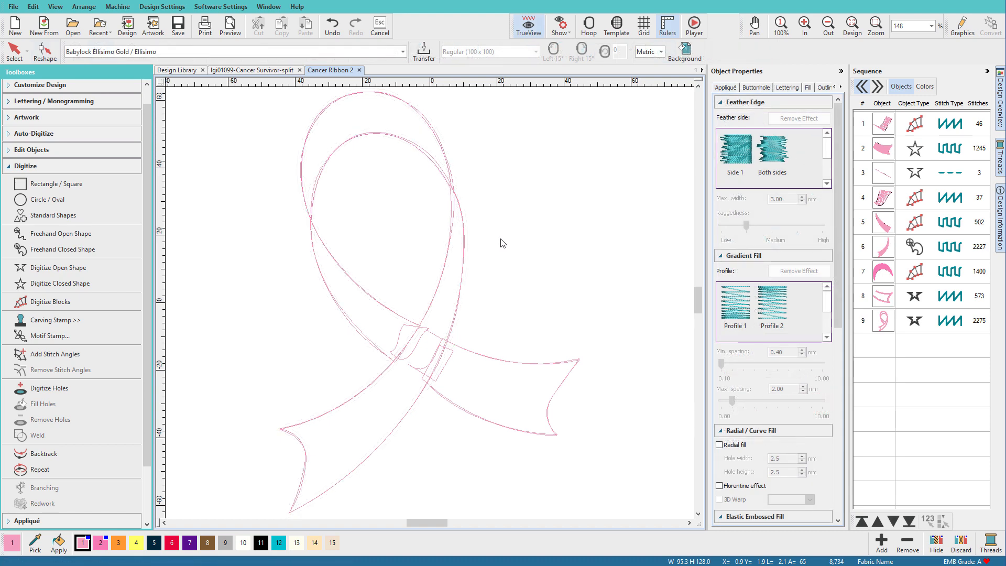
- Turn on TrueView, then select the loop border and reshape it at the crossing
left_click(527, 25)
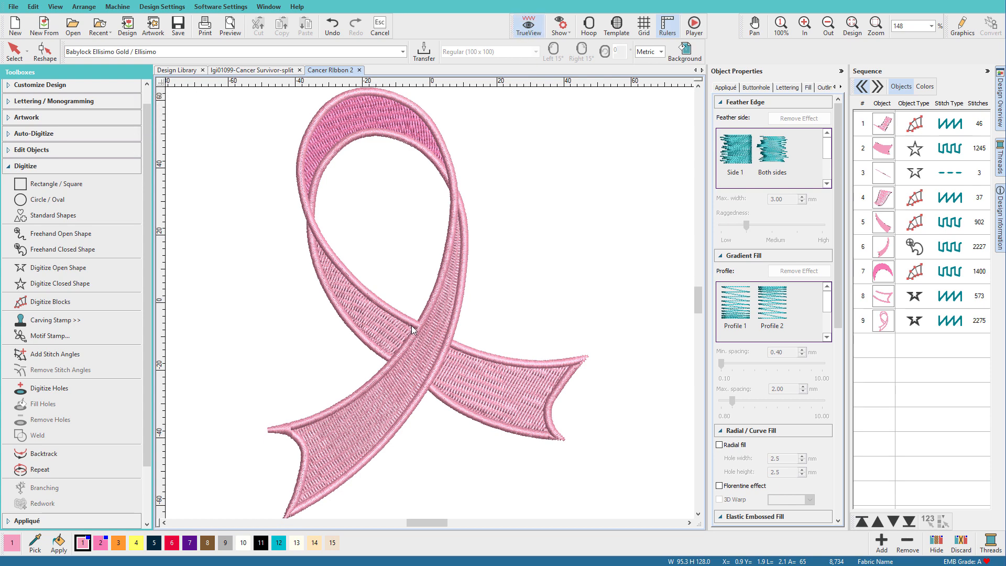
left_click(875, 26)
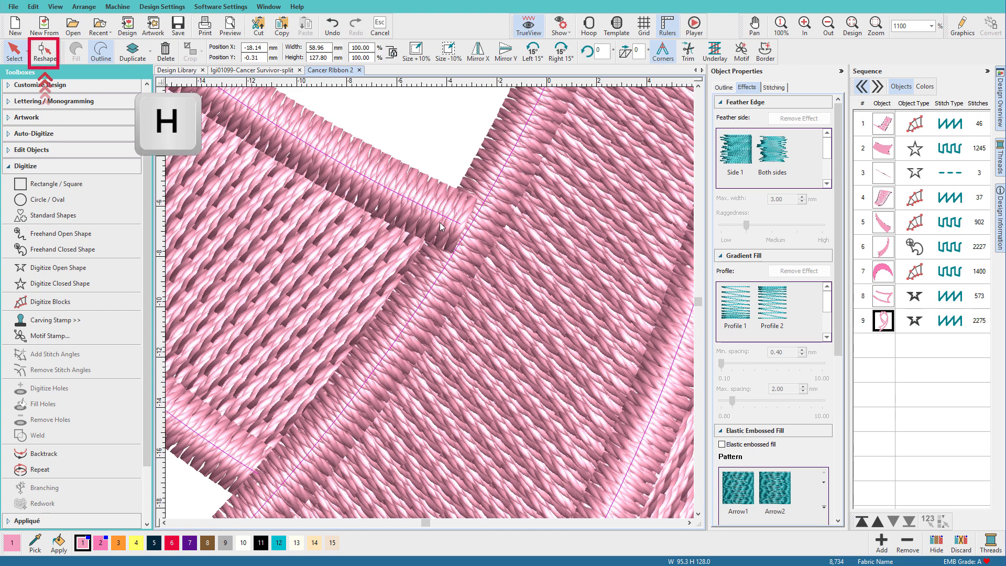
left_click(41, 51)
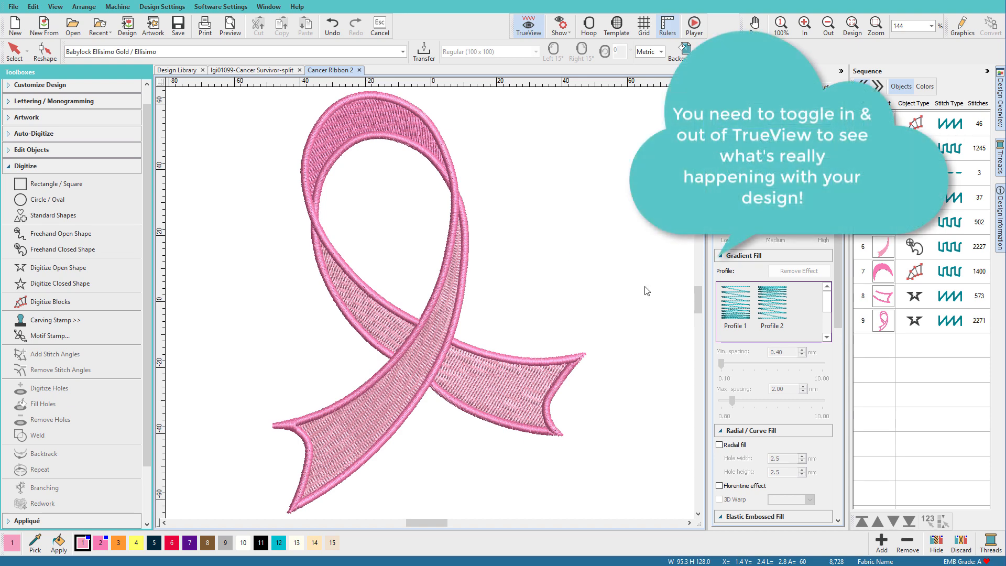
- Return to plain stitch view and toggle thread-colour visibility to isolate each colour
left_click(529, 24)
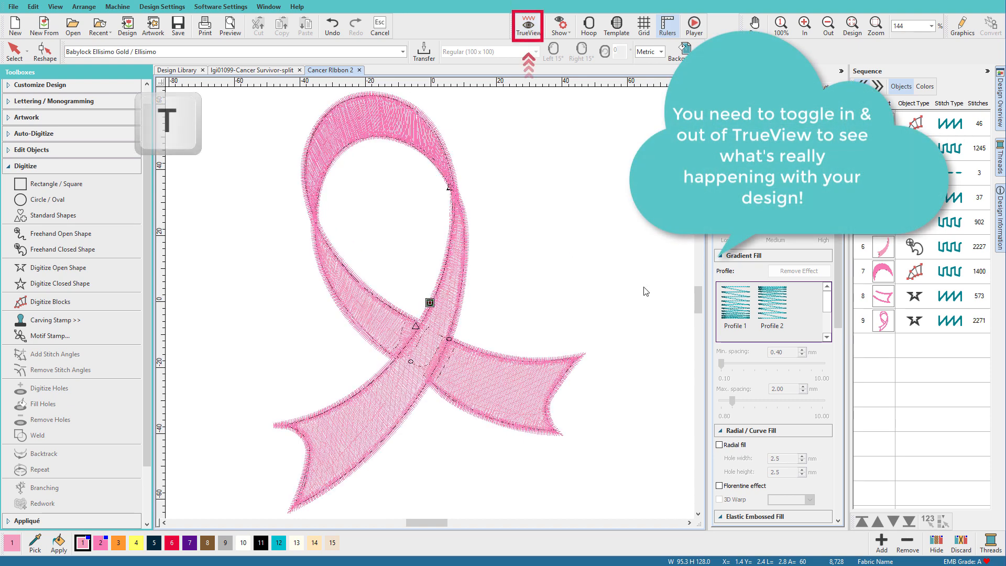
left_click(529, 25)
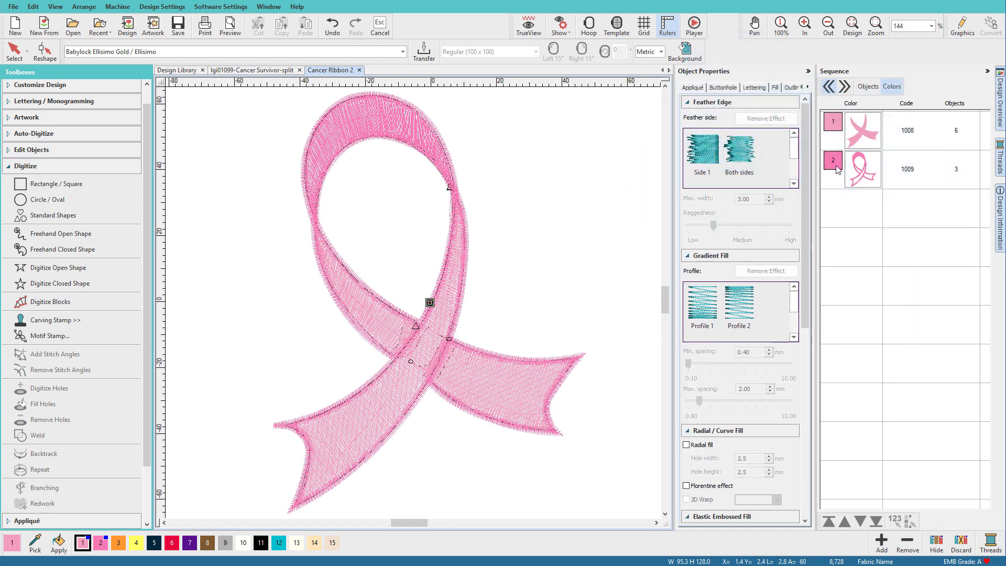
right_click(863, 169)
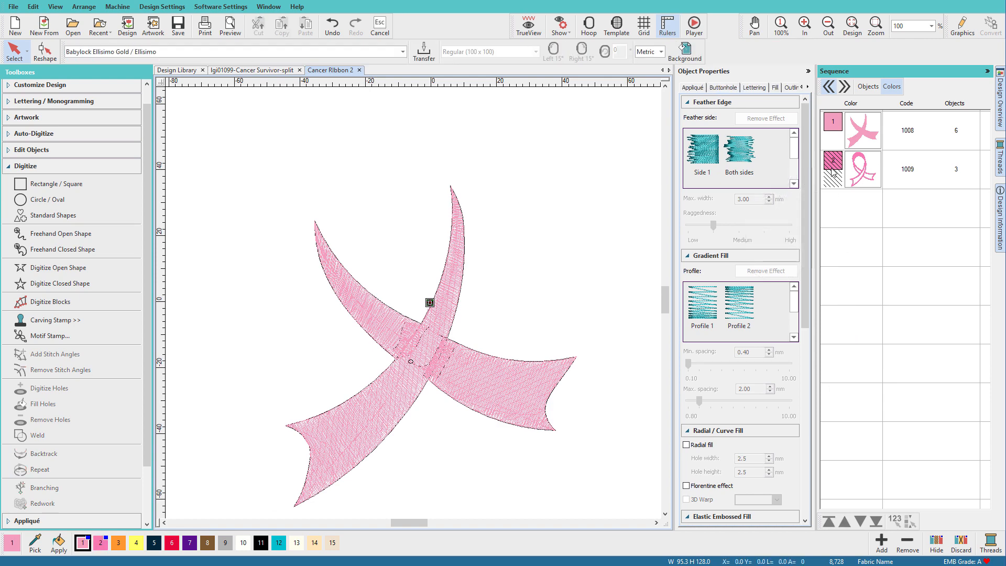
right_click(834, 168)
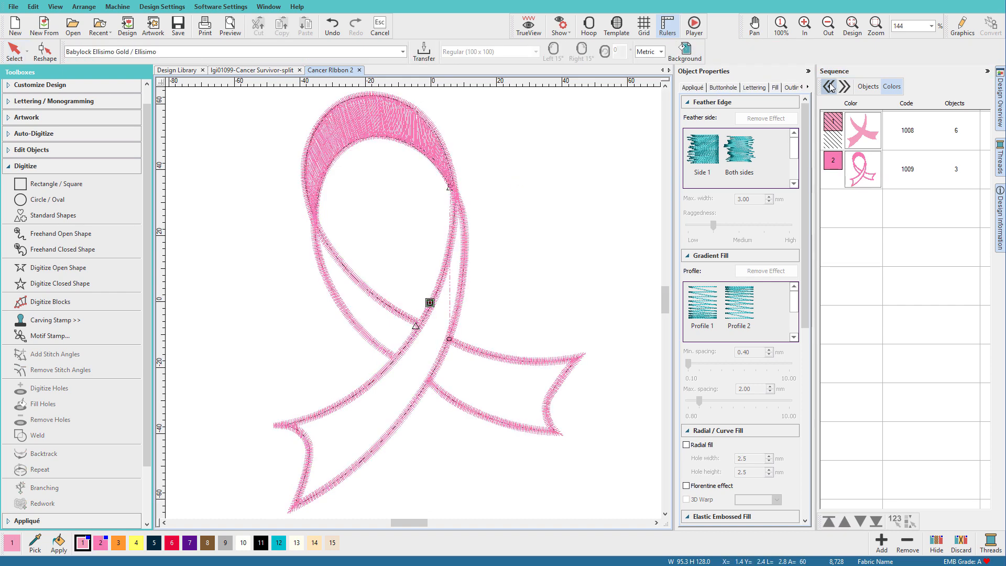
- Branch the ribbon objects and confirm the design has only two trims
left_click(901, 87)
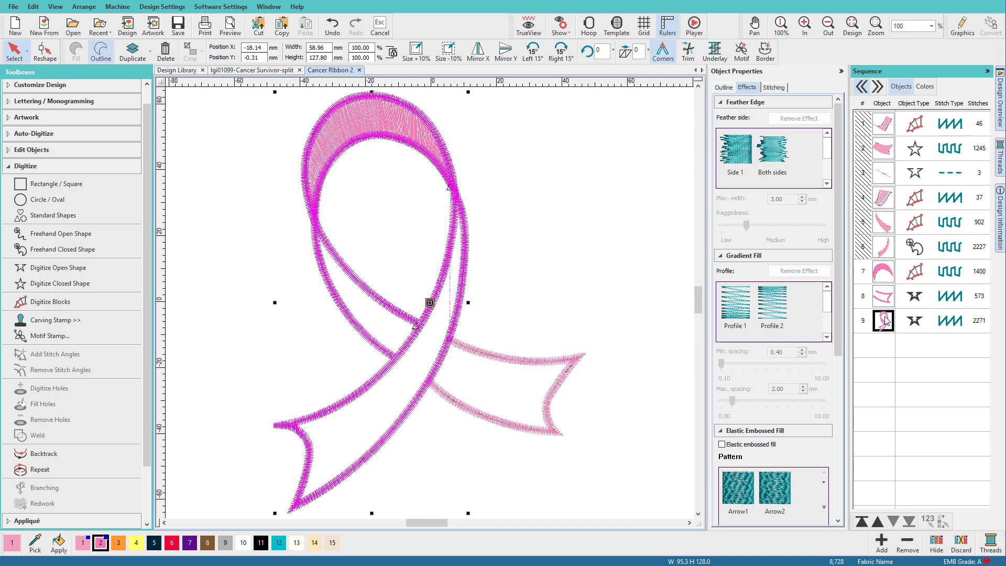
mouse_move(702, 289)
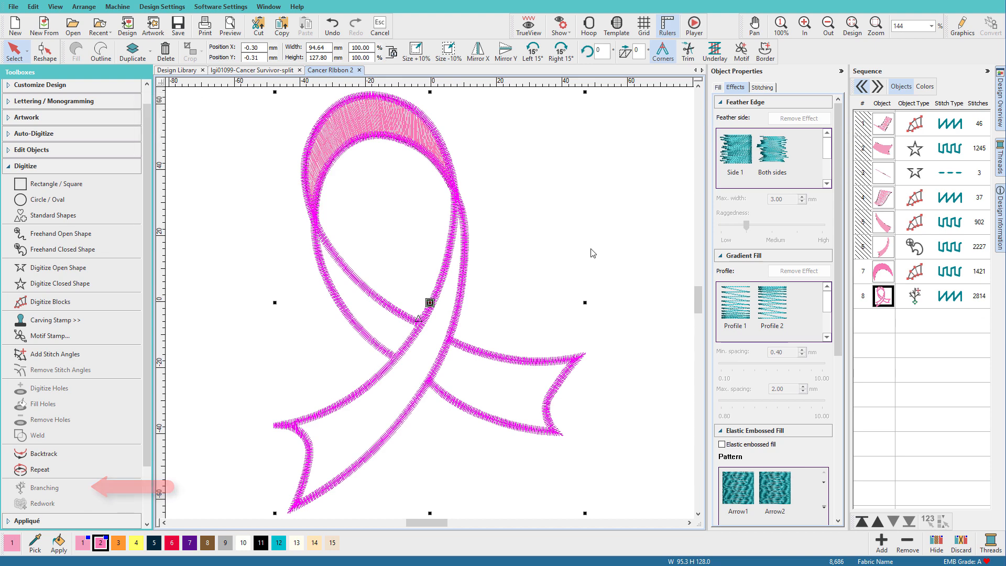
left_click(44, 487)
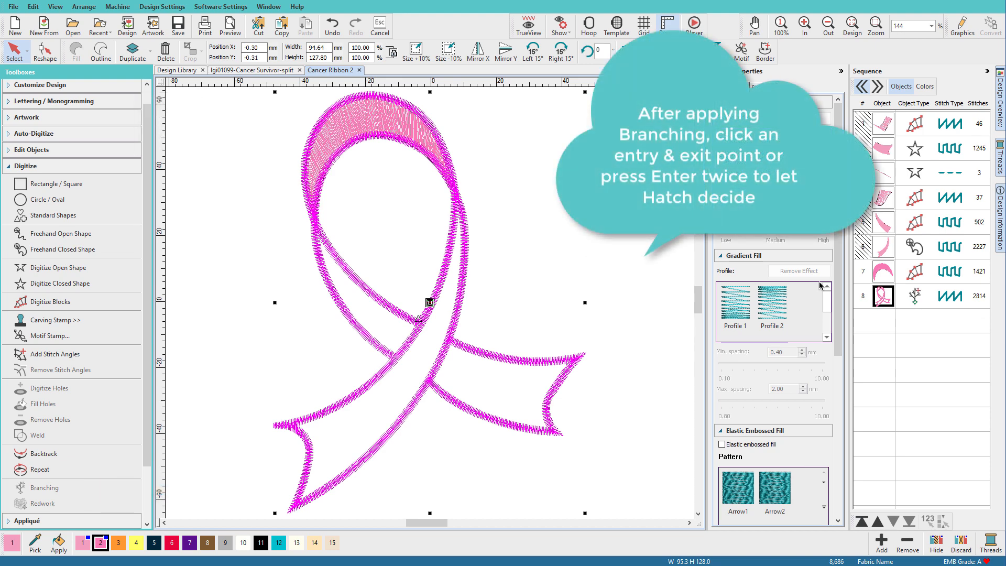
right_click(883, 271)
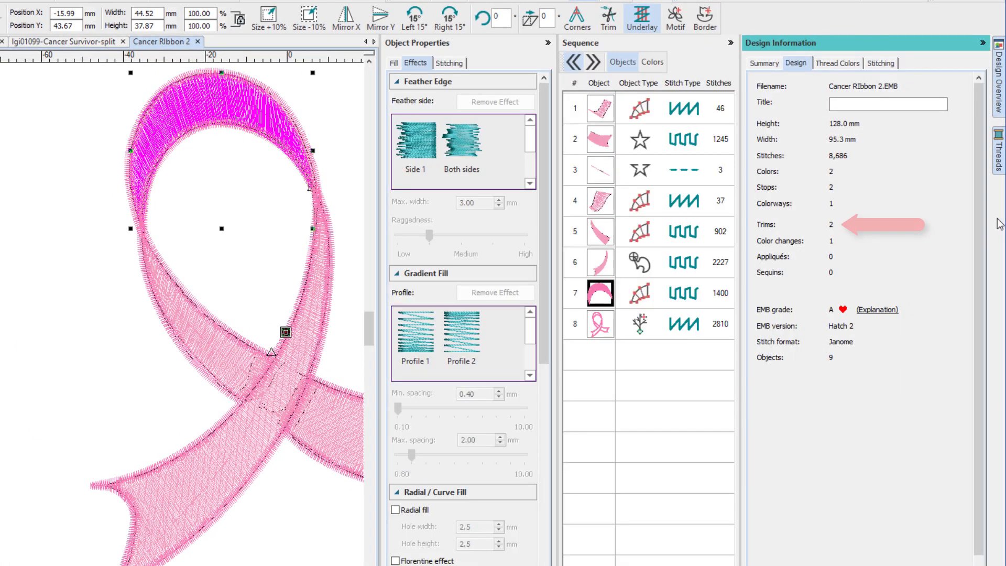
mouse_move(838, 228)
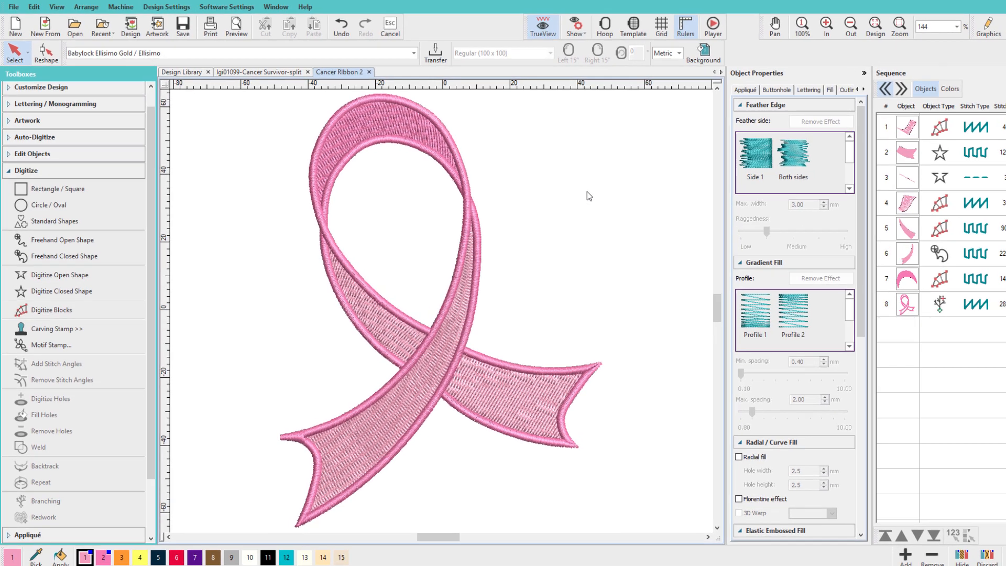
- Save Design As a new file named 'Cancer Ribbon 2-split'
left_click(18, 8)
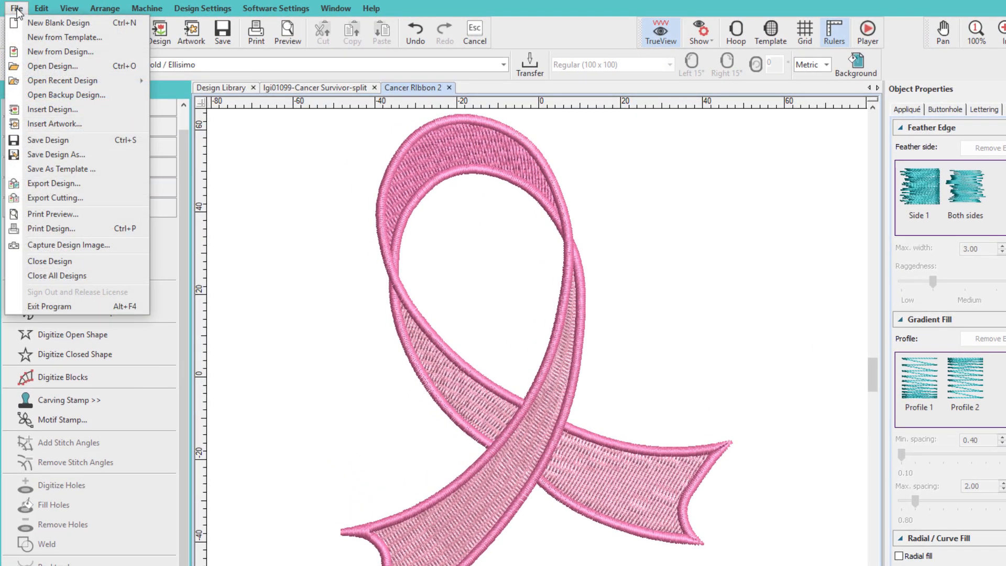
left_click(56, 154)
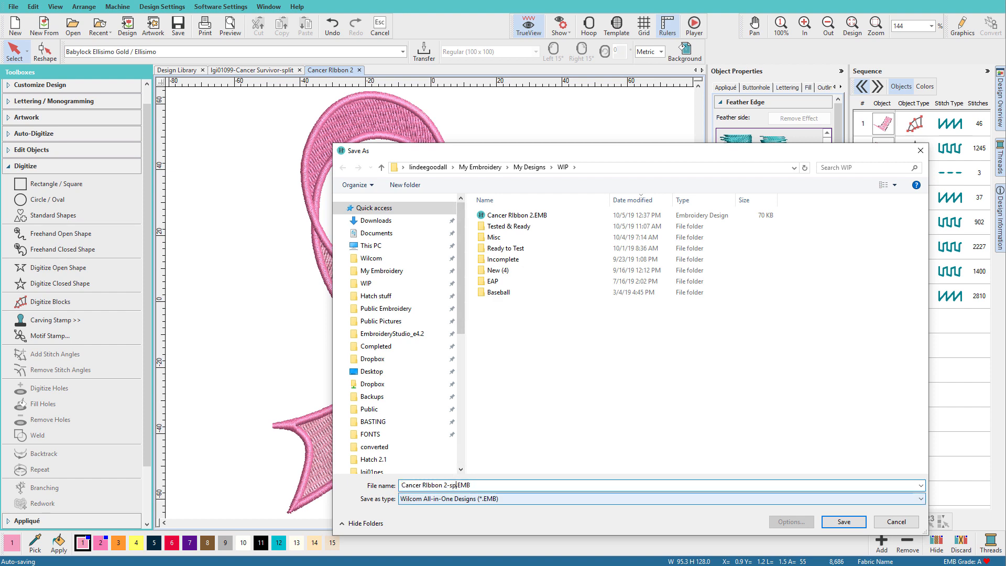
left_click(844, 522)
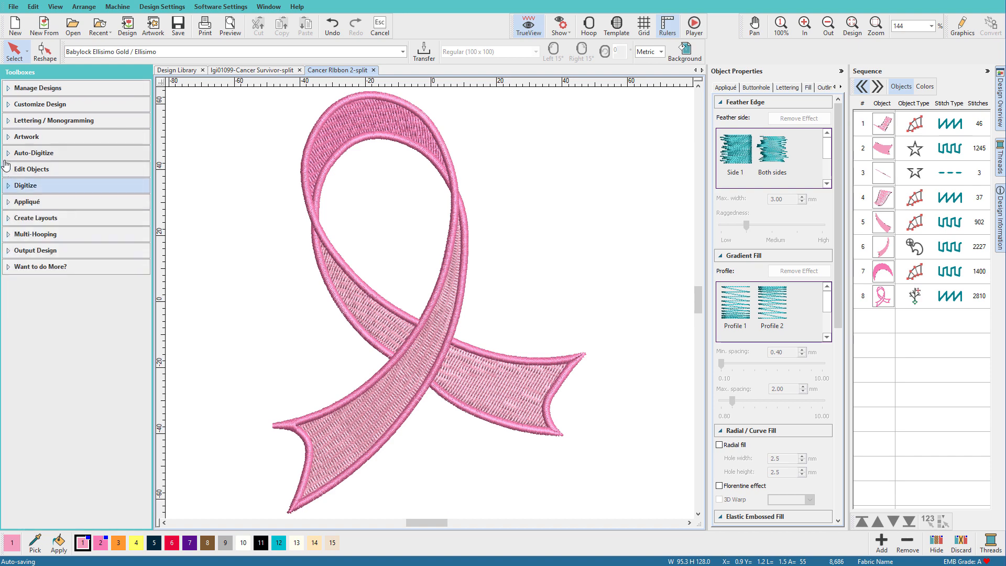
- Add 'Survivor' lettering across the ribbon and choose a serif font
left_click(52, 120)
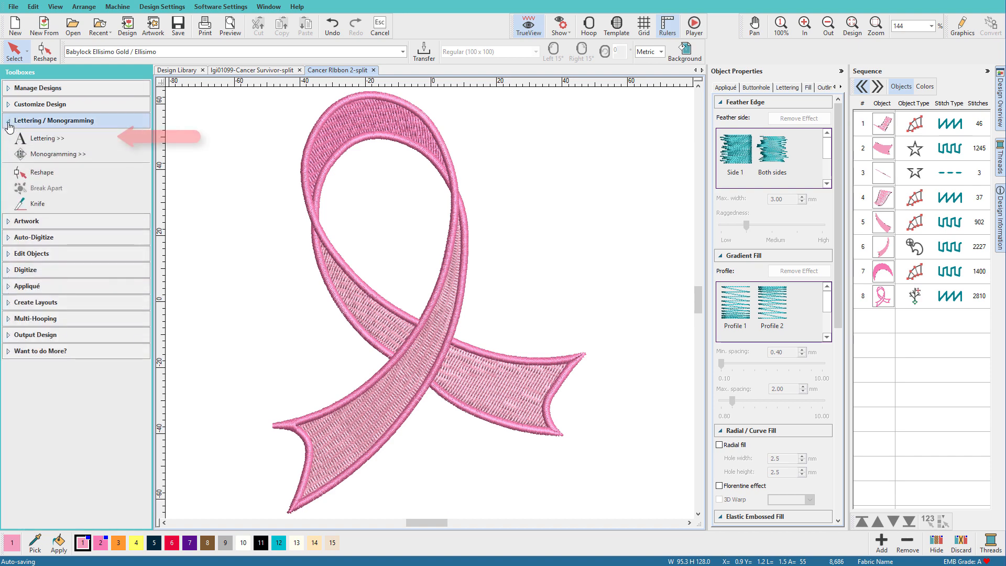
left_click(43, 139)
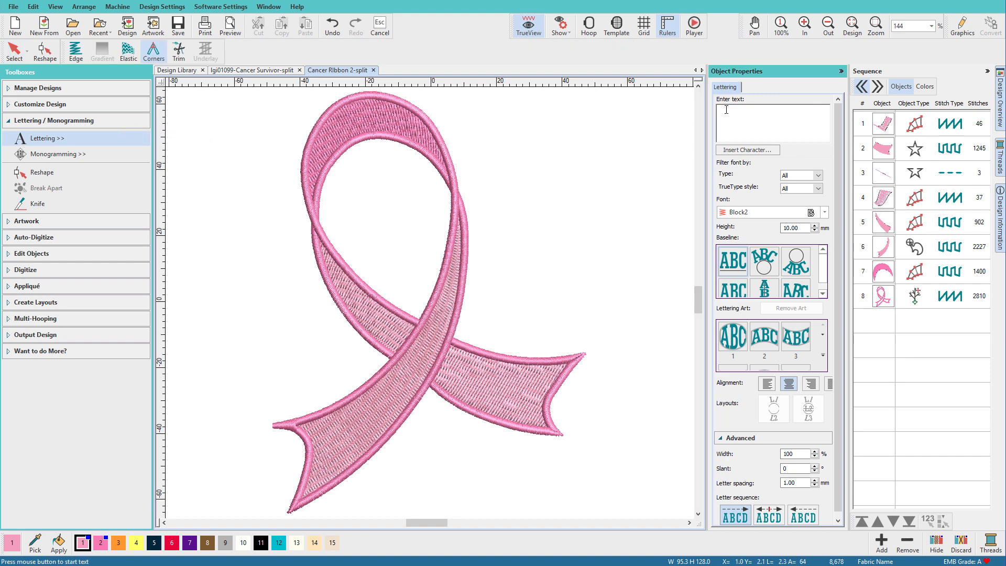
type("Survivor")
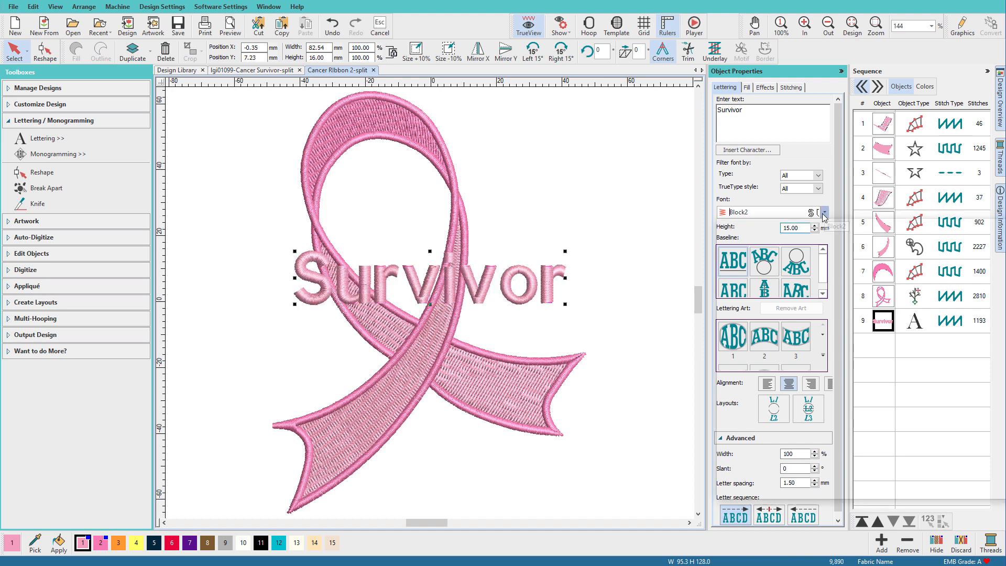
left_click(824, 212)
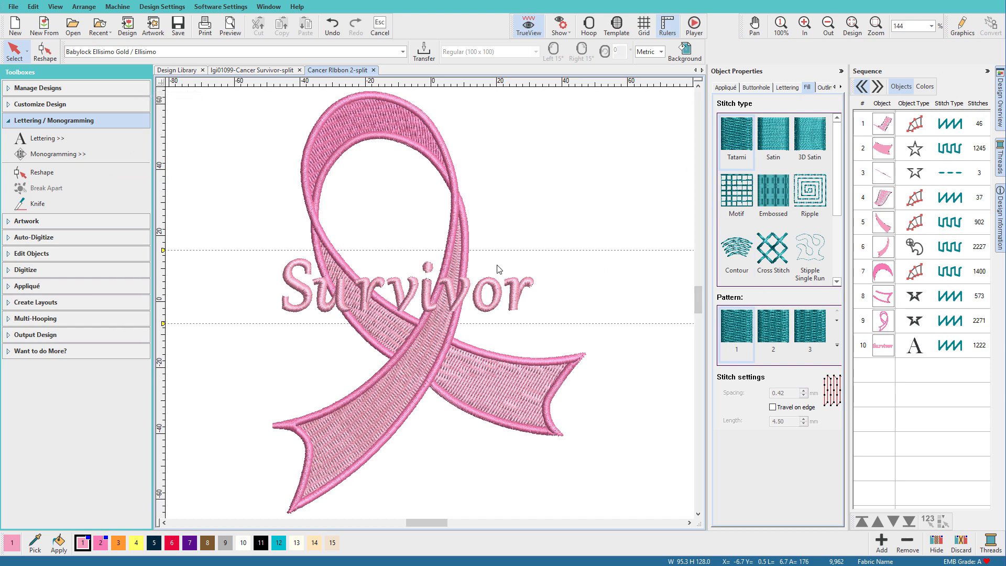
mouse_move(24, 198)
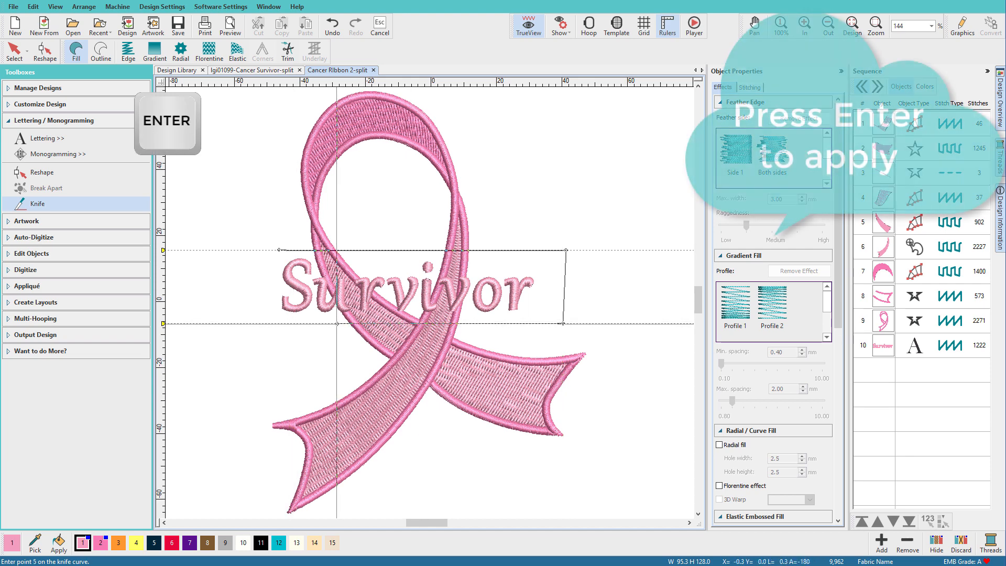
- Knife the ribbon along both guides and remove the pieces behind 'Survivor'
key("enter")
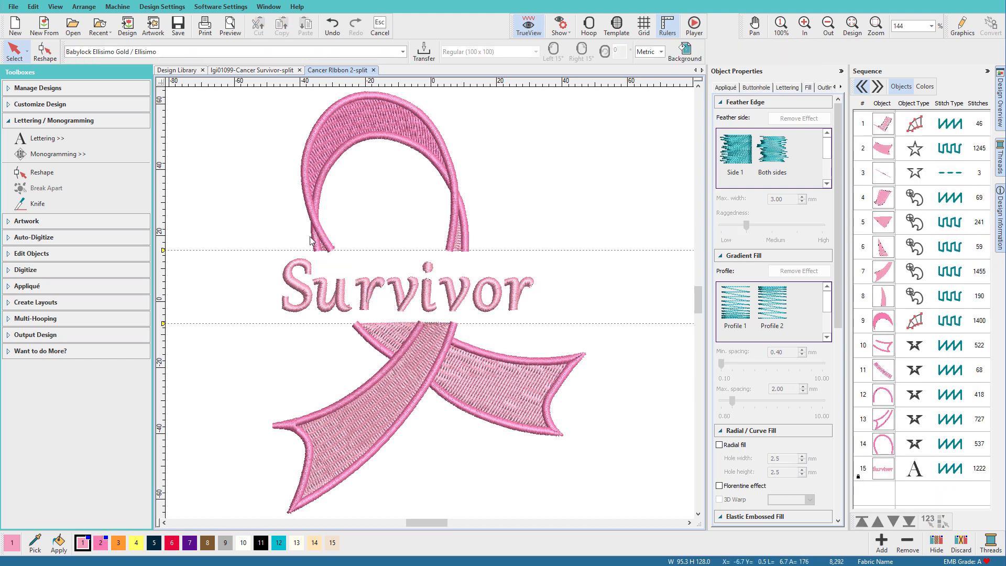
mouse_move(507, 300)
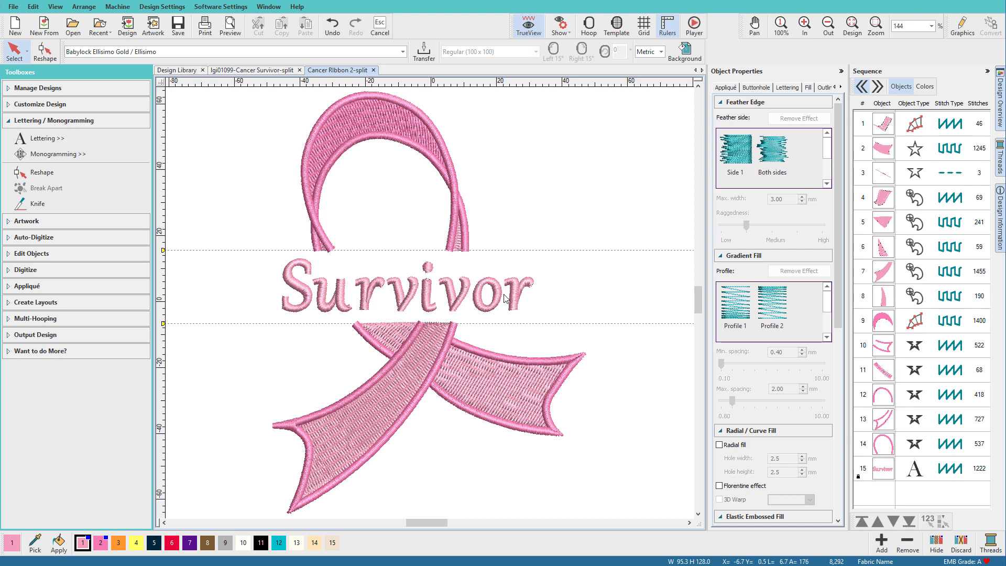
mouse_move(516, 299)
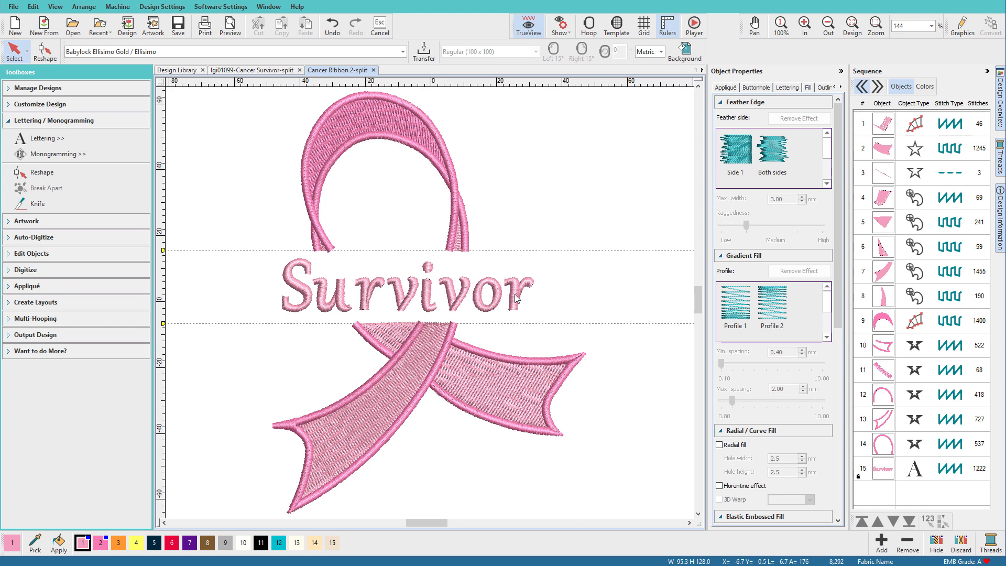
key("Shift+K")
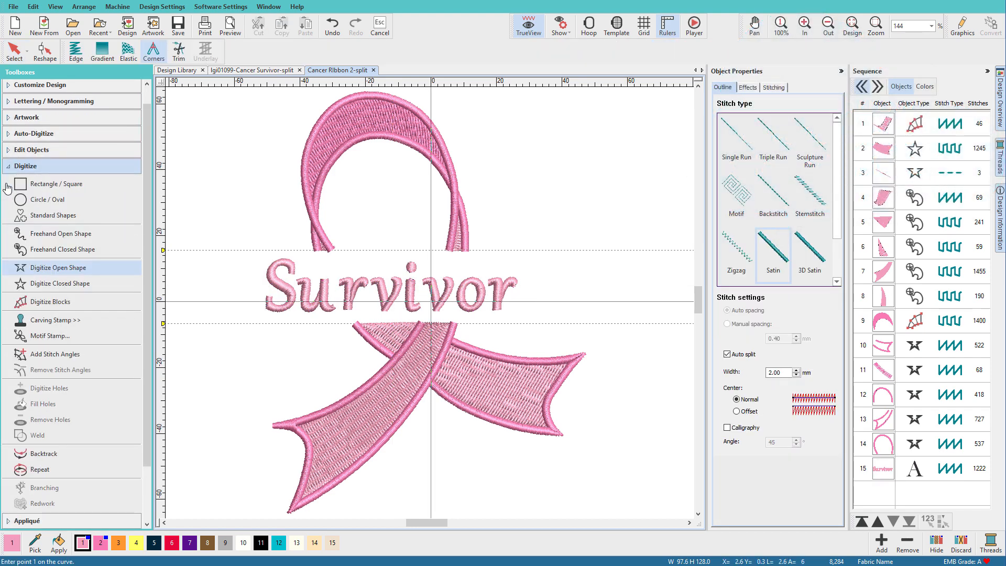
- Digitize a satin bar on the top guide, 2.50 mm wide, in thread colour 2
left_click(58, 268)
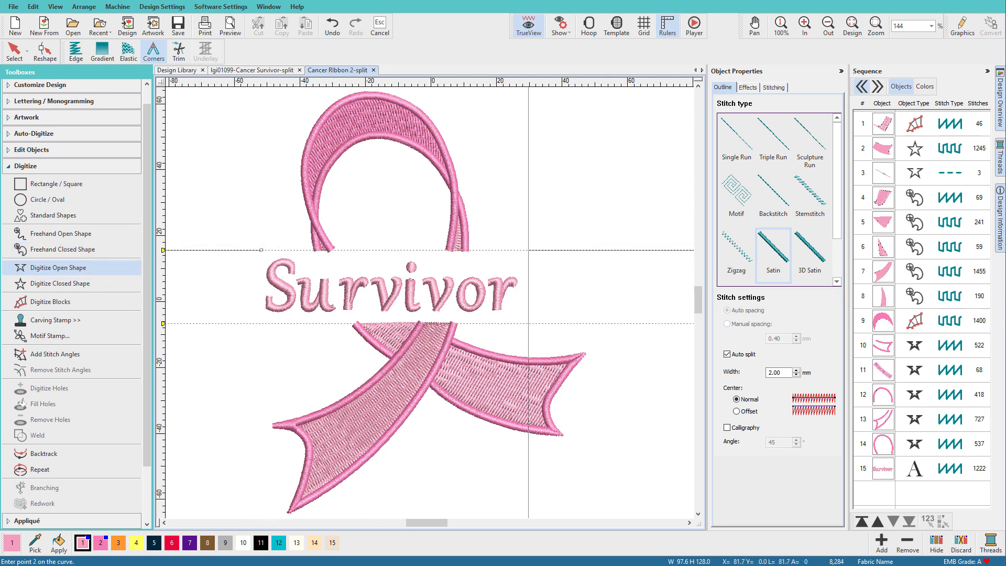
left_click(531, 251)
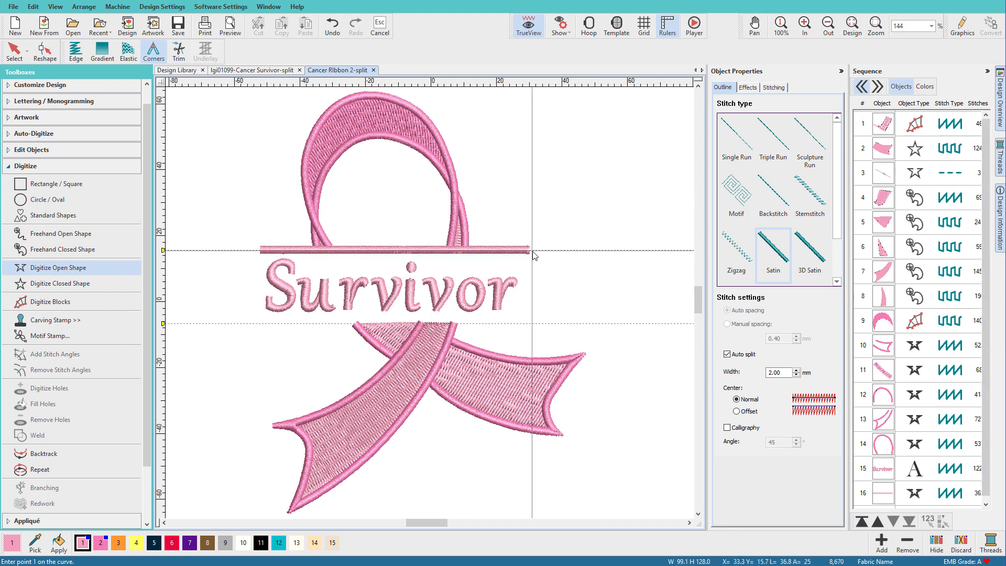
left_click(395, 250)
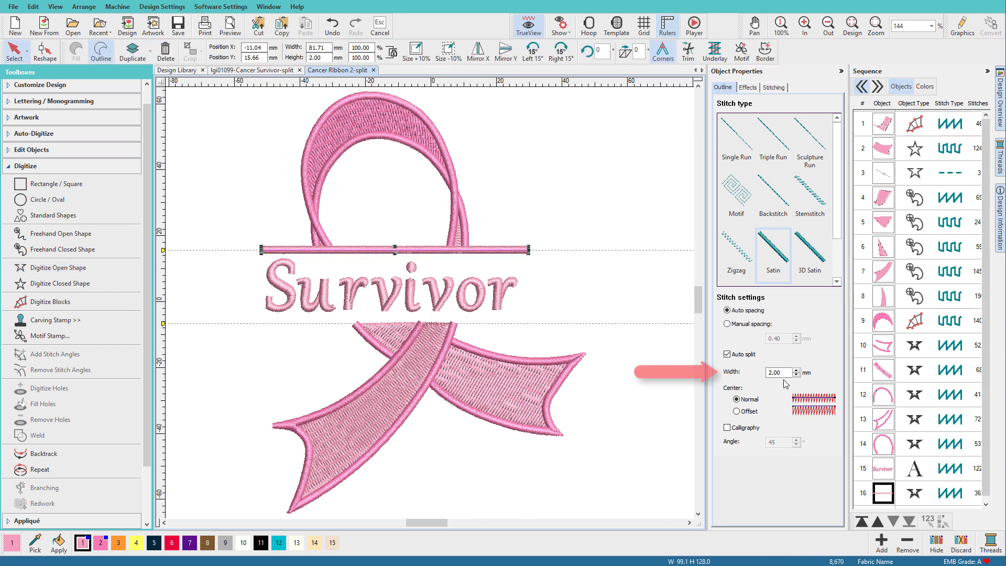
left_click(796, 369)
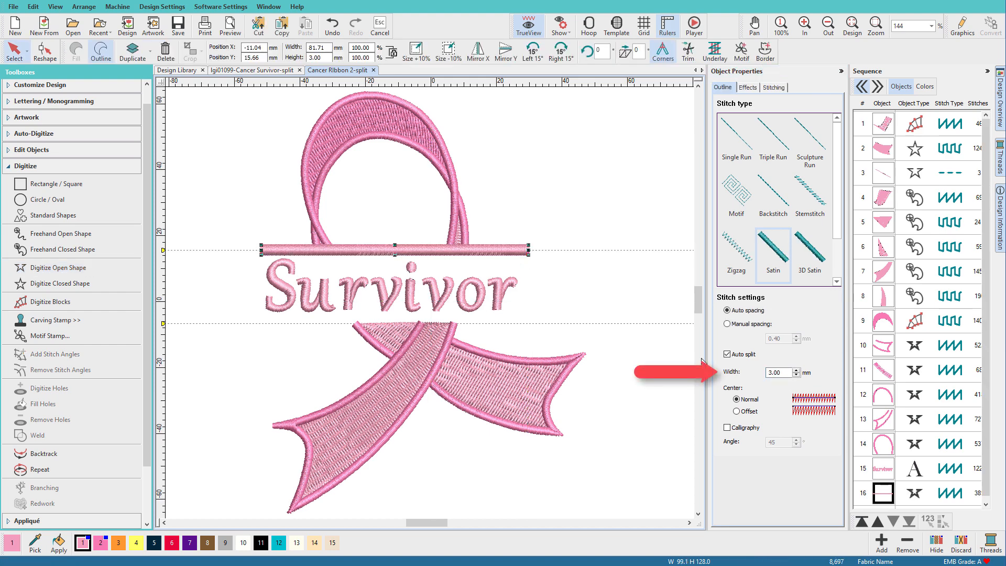
left_click(778, 372)
type("2.5")
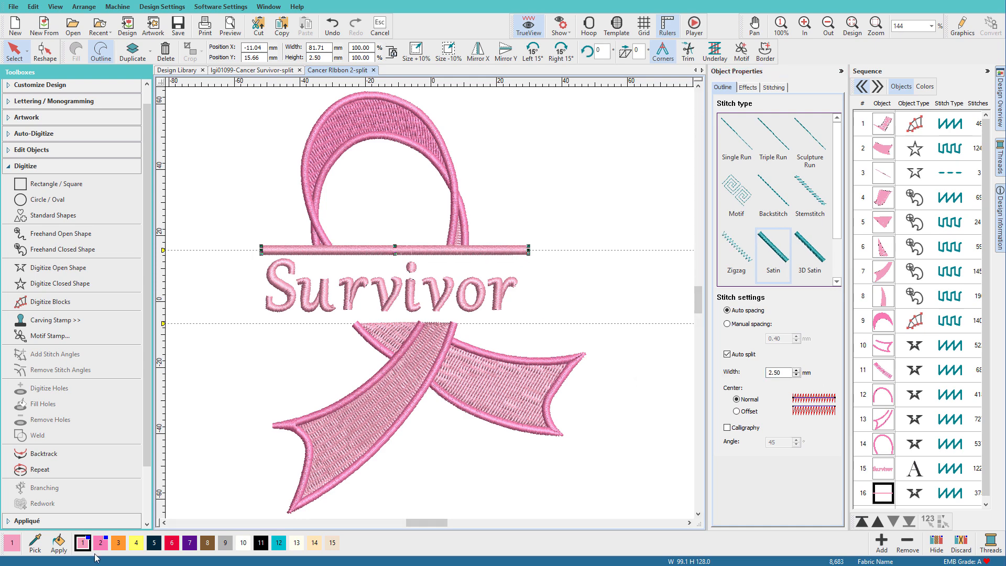
left_click(101, 542)
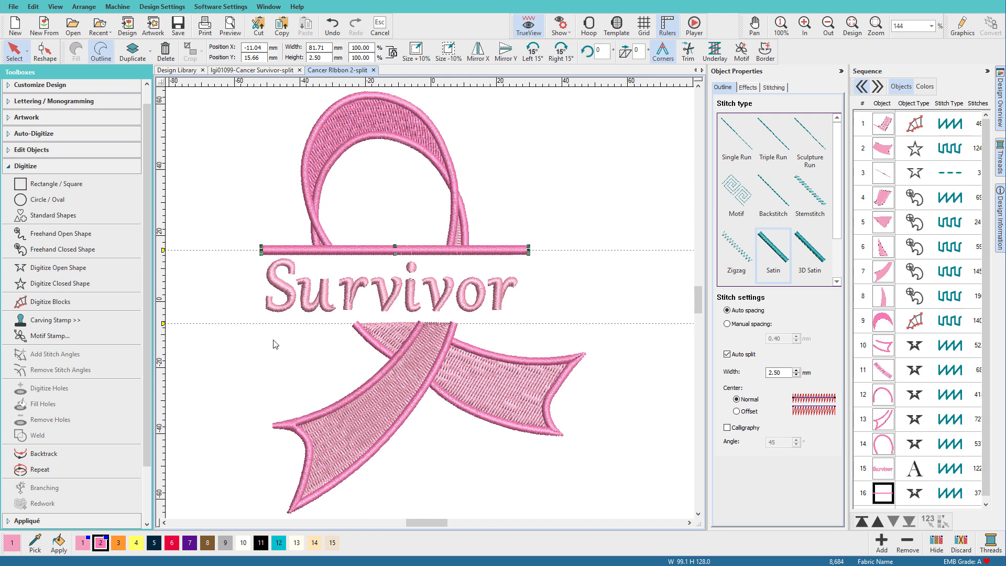
mouse_move(52, 216)
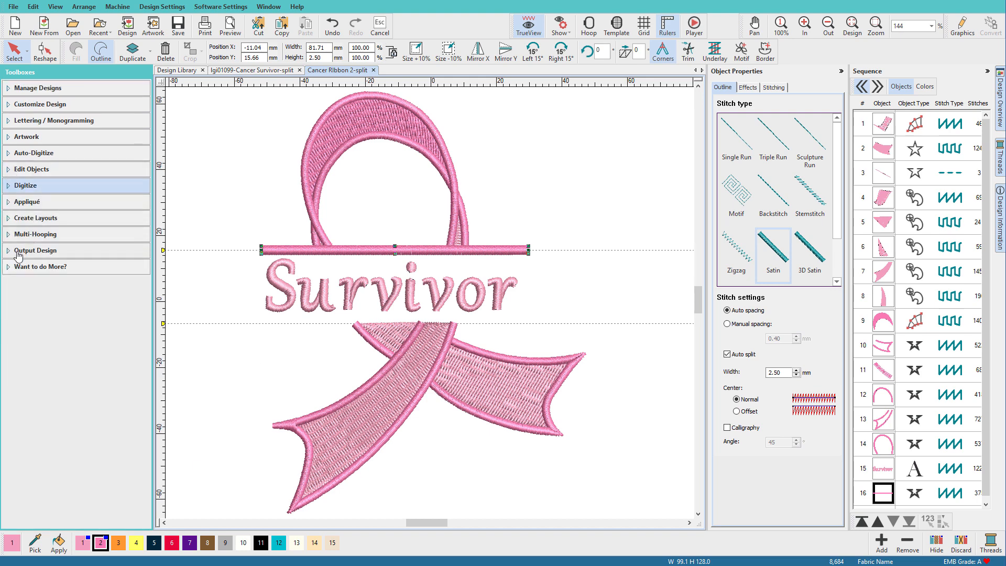
mouse_move(10, 225)
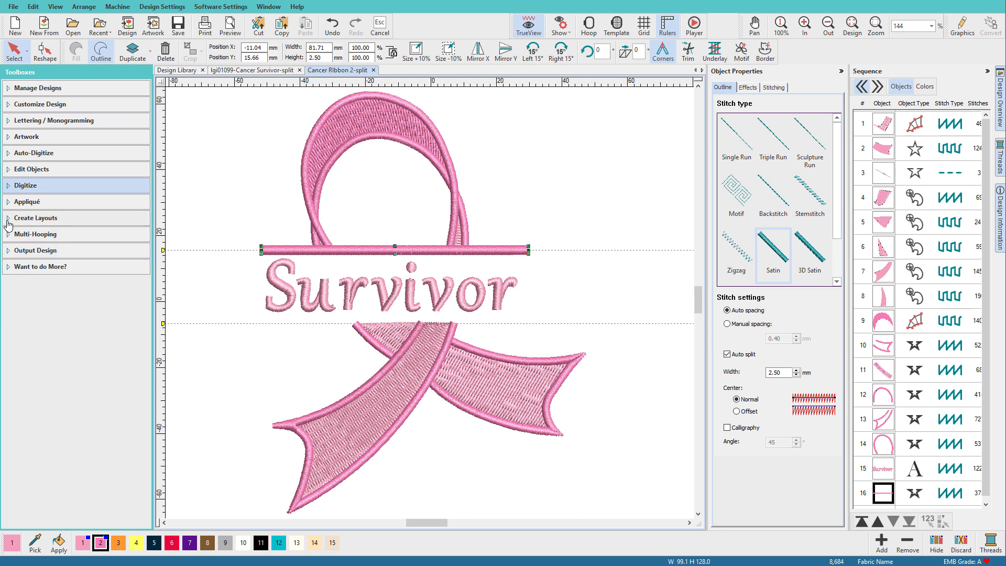
- Open the layout tools to mirror-copy the top bar onto the bottom guide
left_click(35, 217)
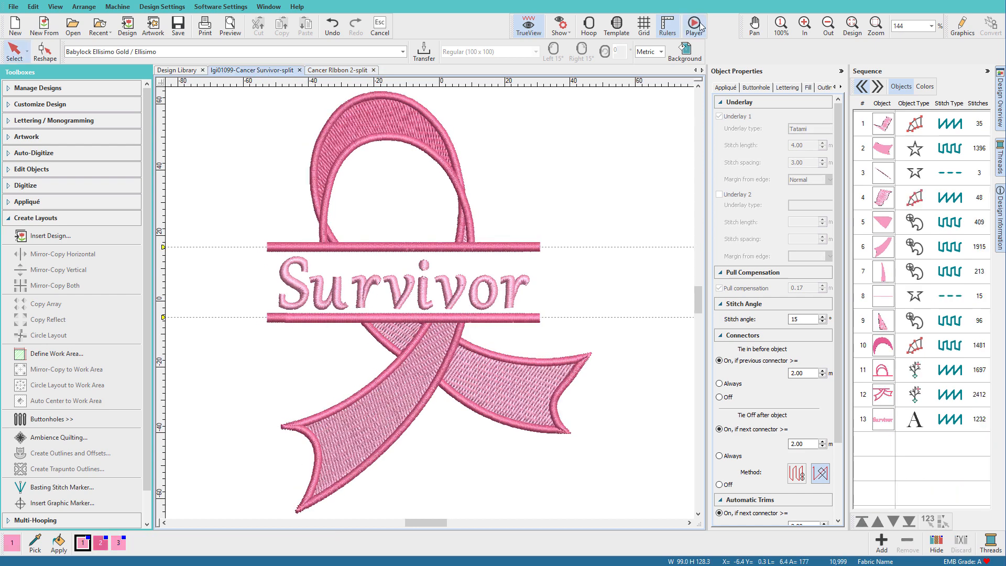
- Play the framed Survivor design in Stitch Player through all 10,999 stitches
left_click(693, 24)
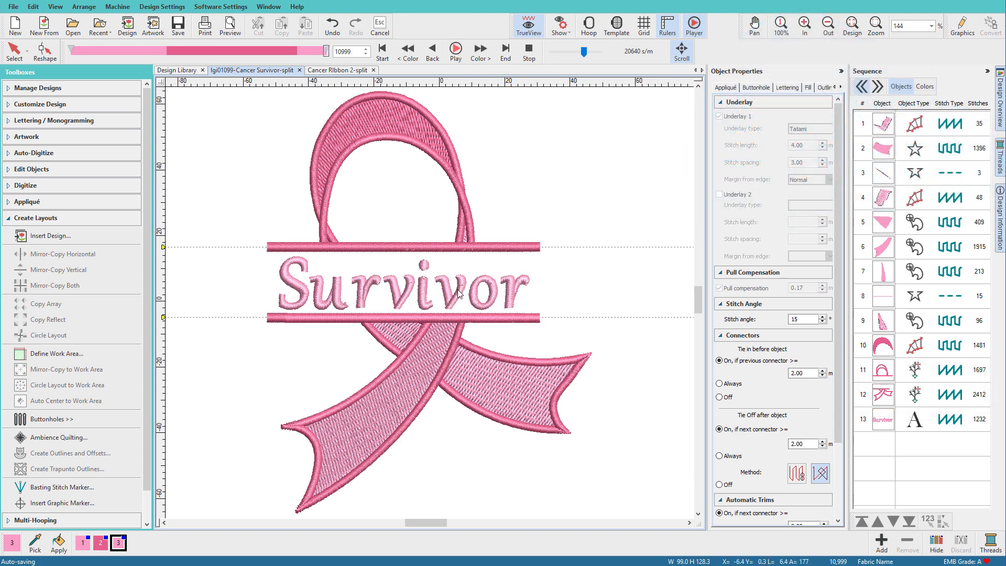
mouse_move(555, 254)
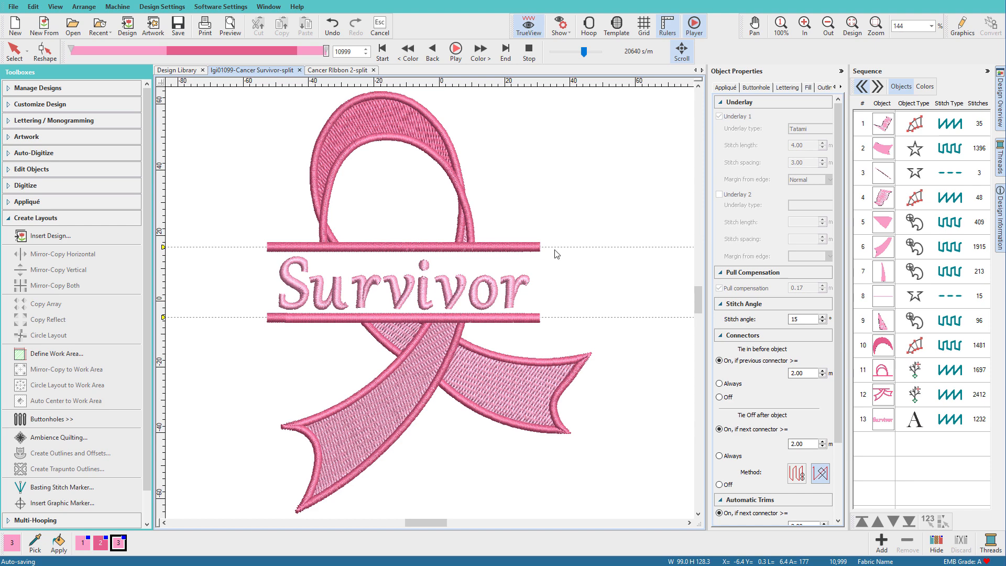
mouse_move(465, 299)
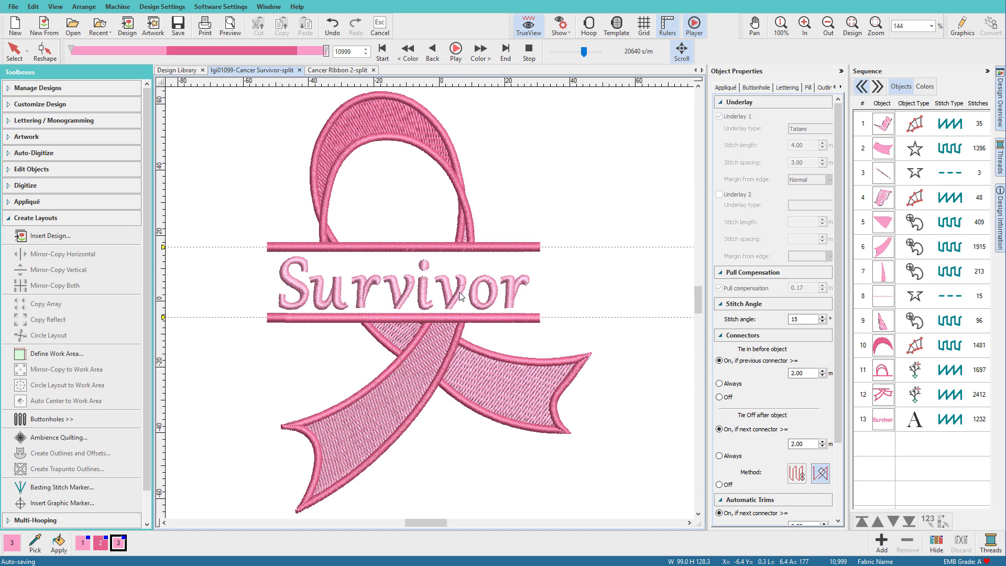
mouse_move(555, 287)
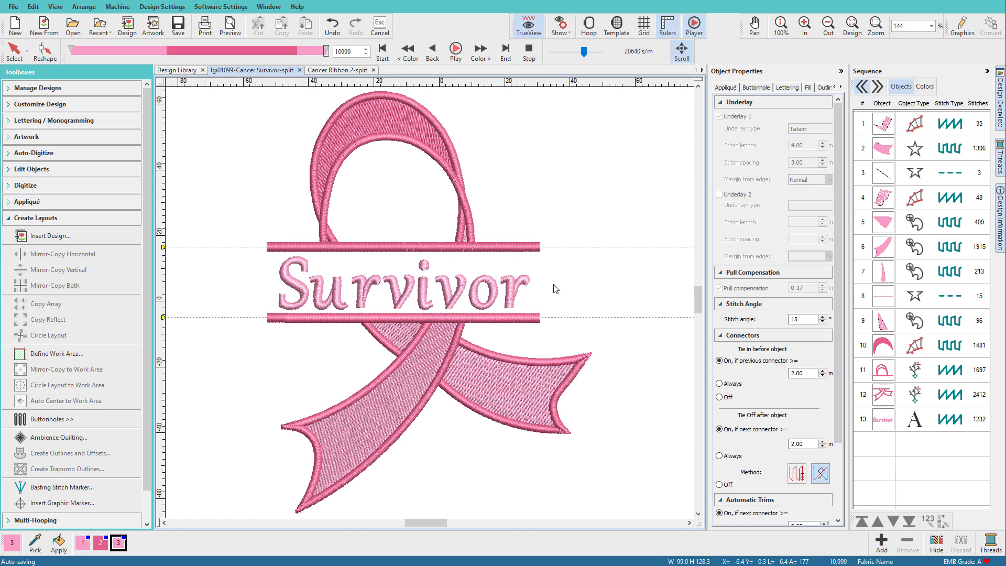